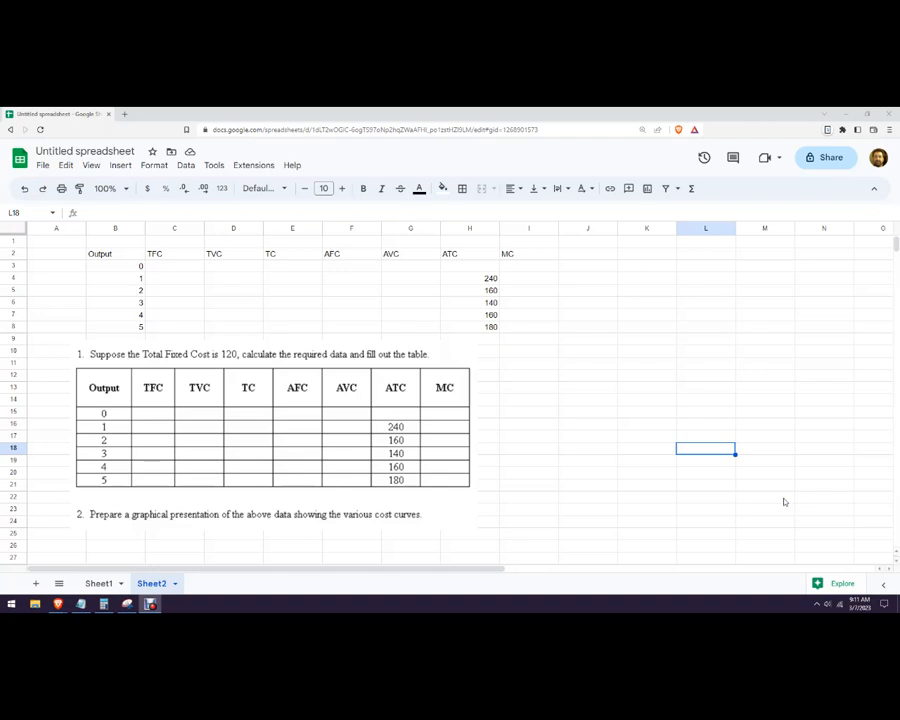
mouse_move(178, 362)
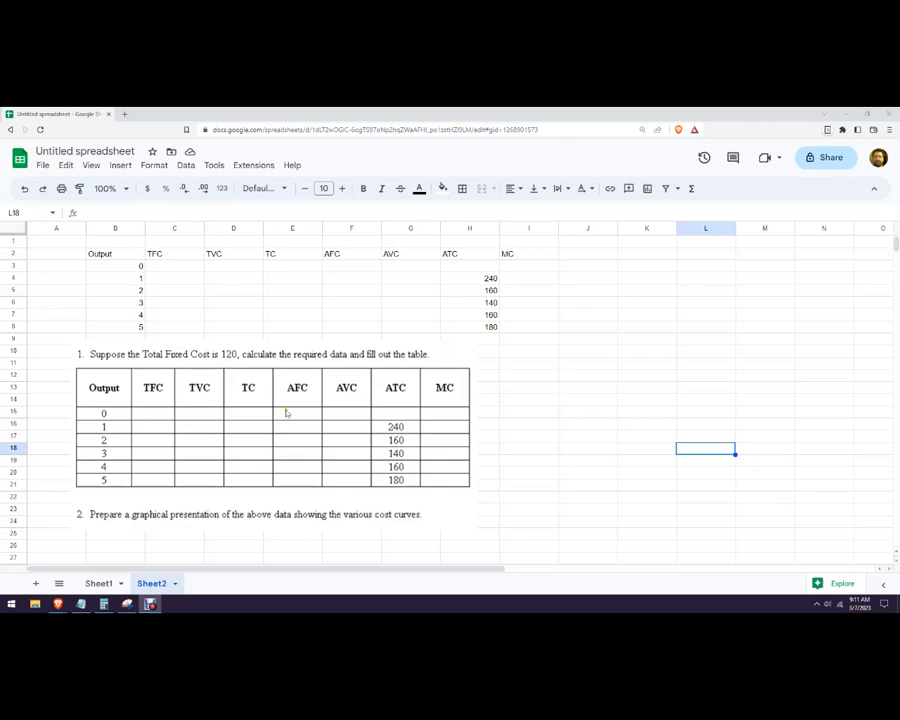
mouse_move(168, 396)
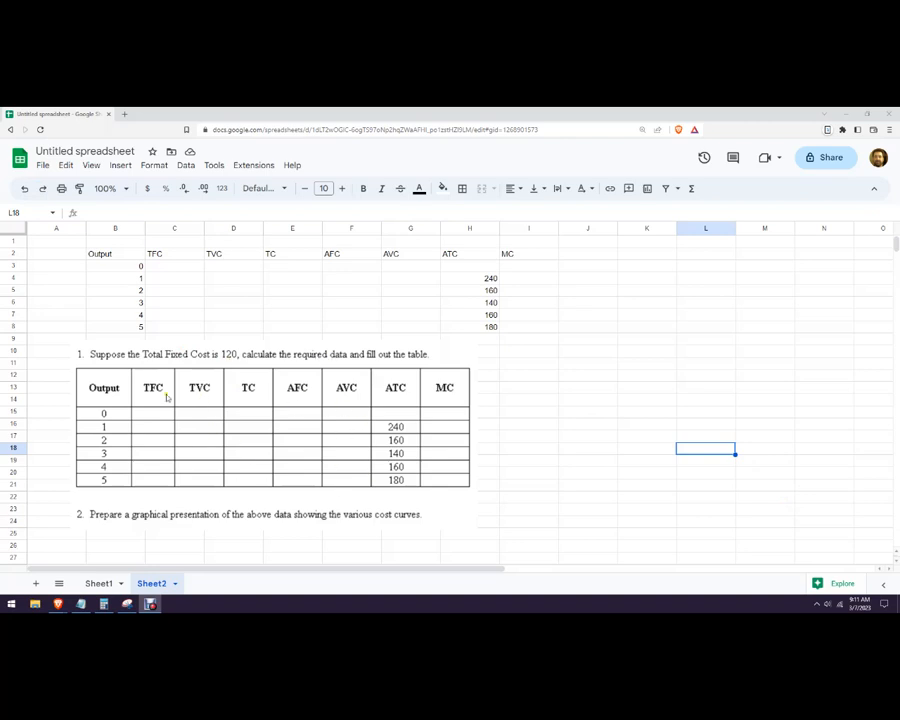
mouse_move(208, 400)
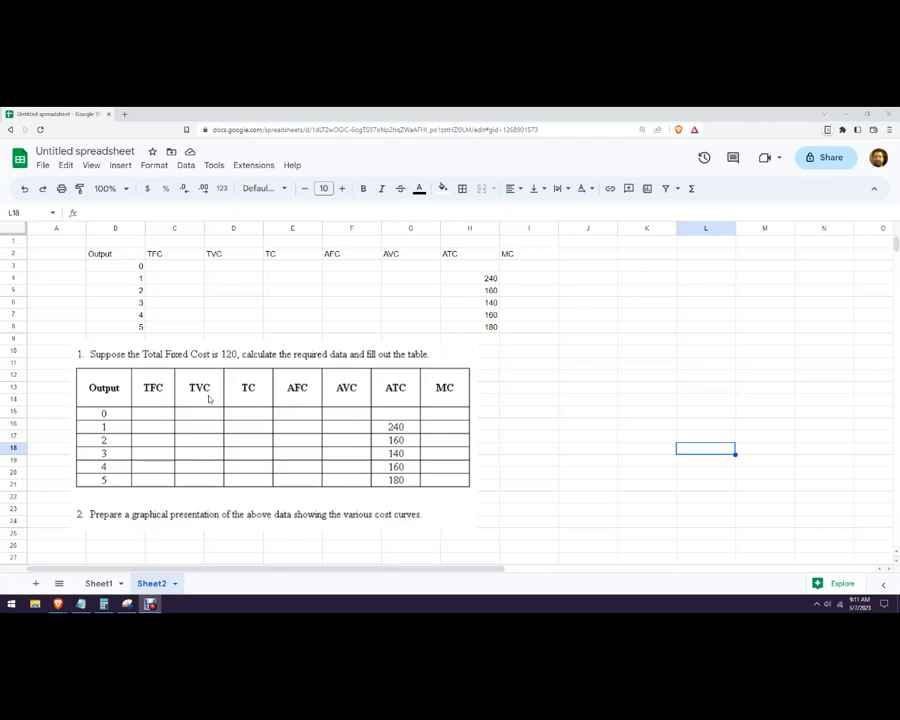
mouse_move(278, 392)
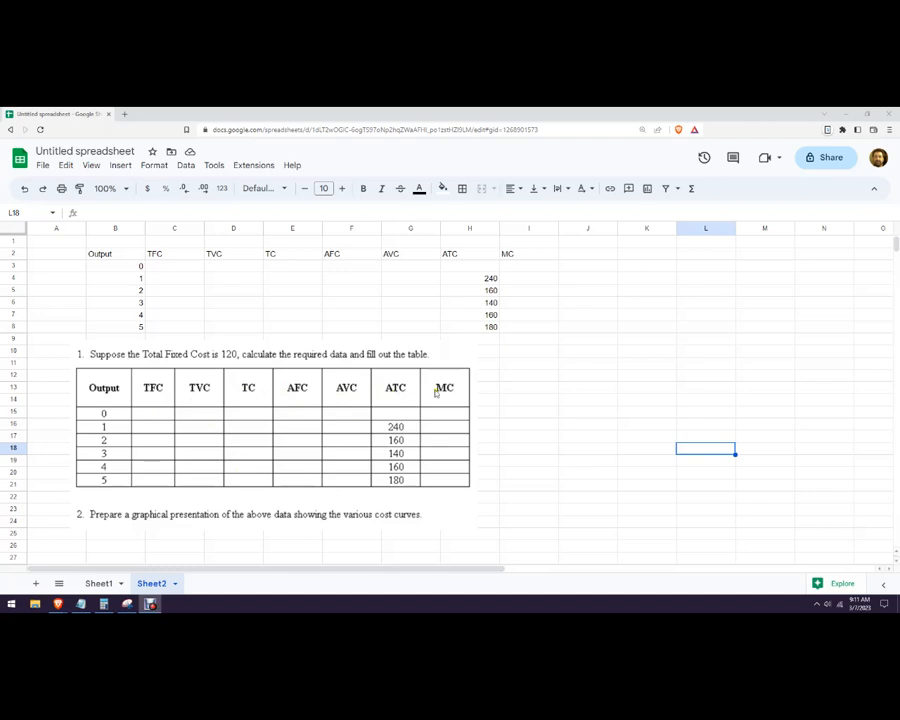
mouse_move(456, 398)
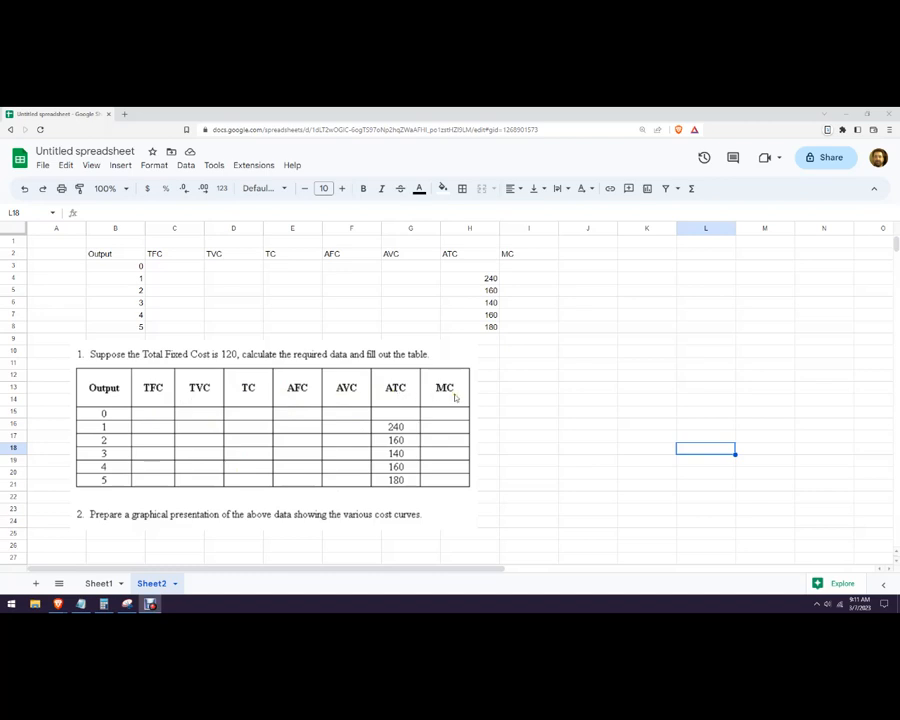
mouse_move(128, 520)
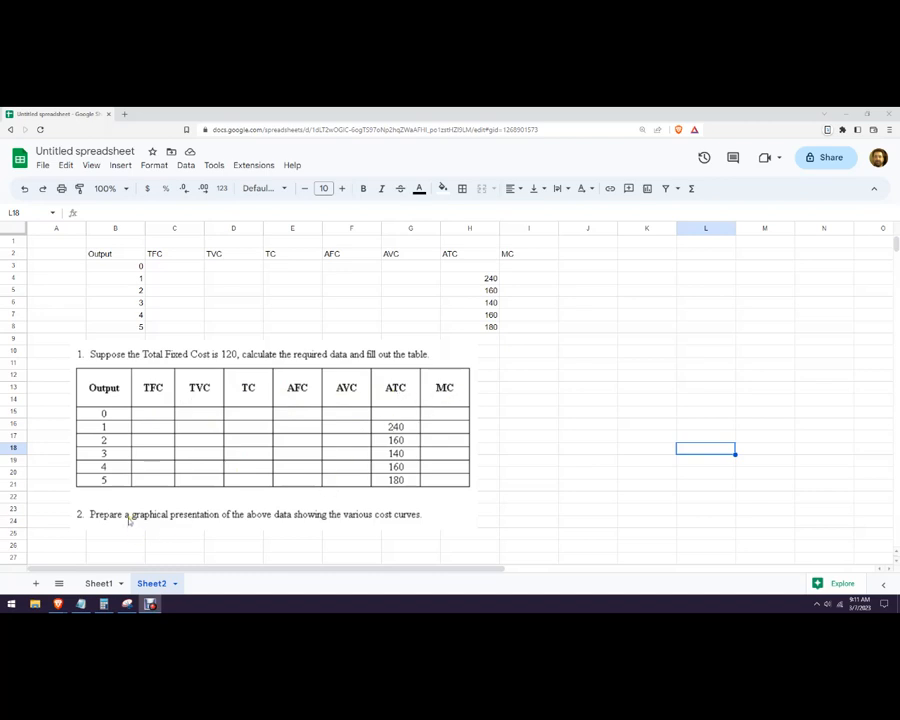
mouse_move(332, 498)
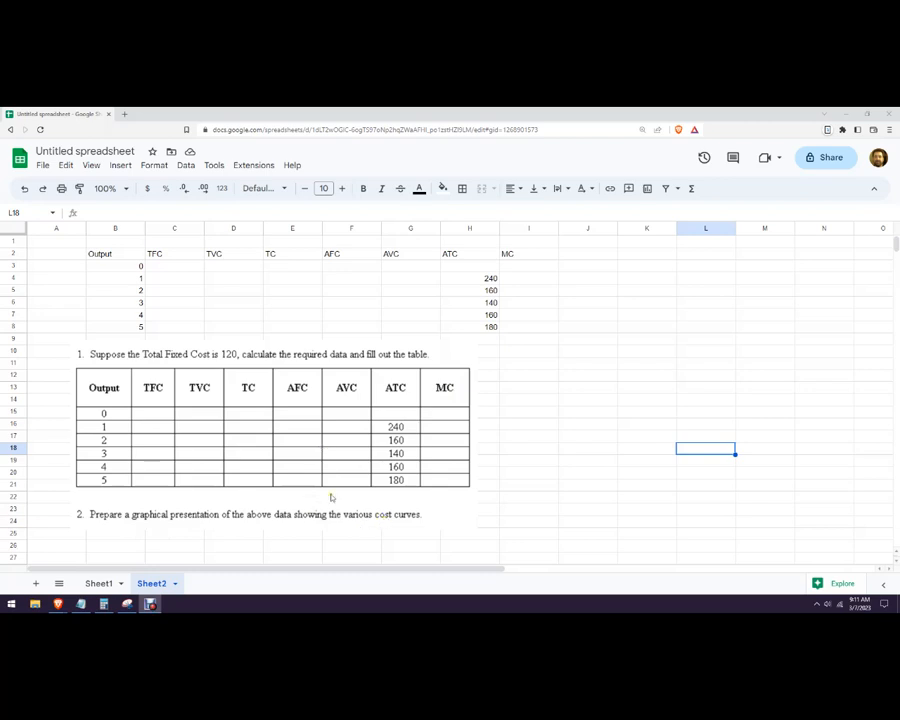
mouse_move(396, 524)
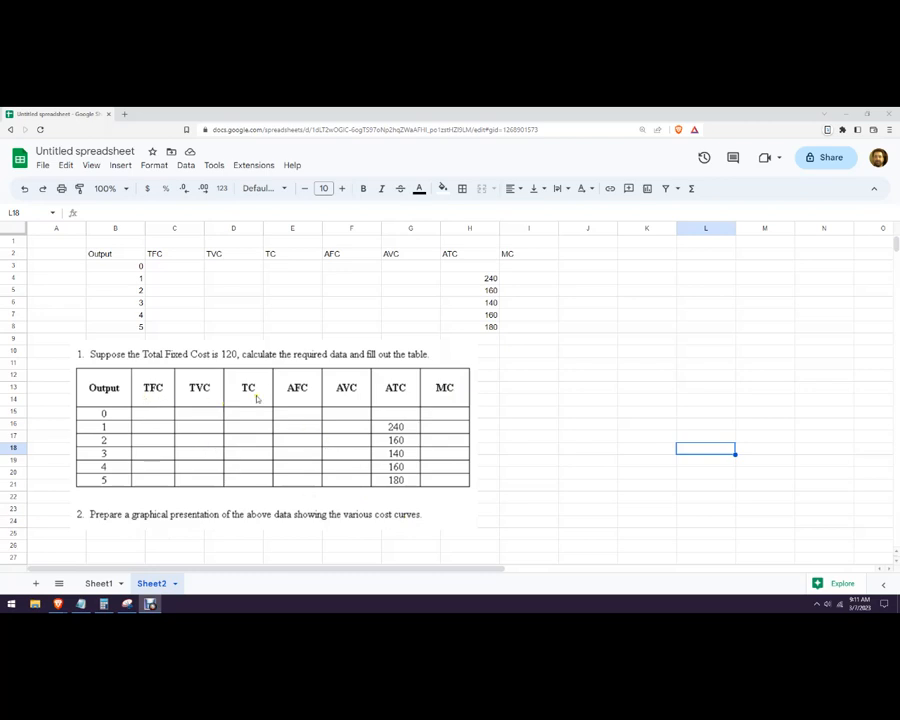
mouse_move(416, 418)
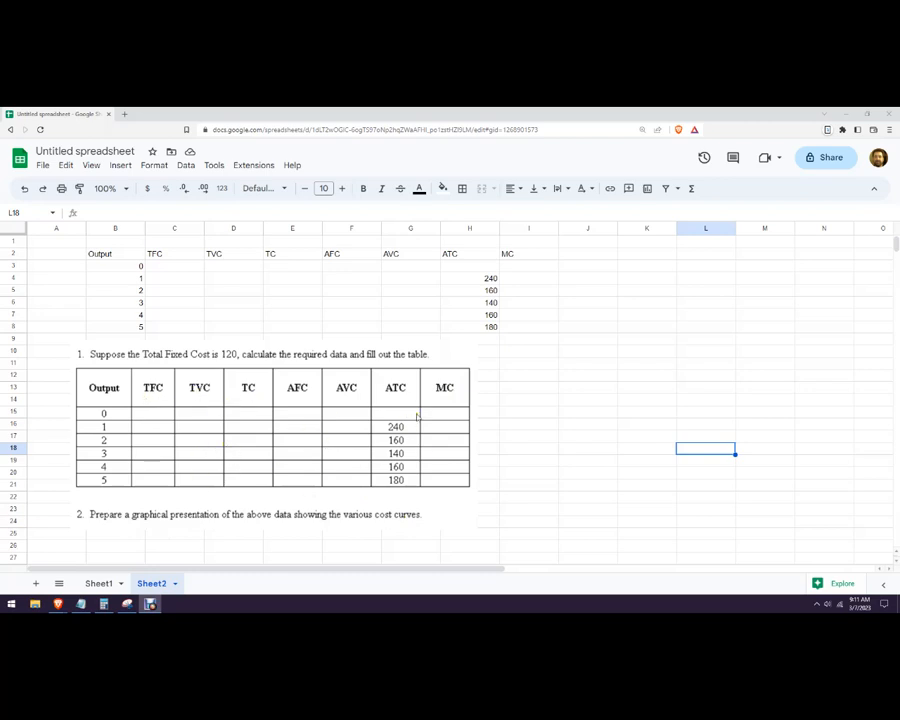
mouse_move(444, 458)
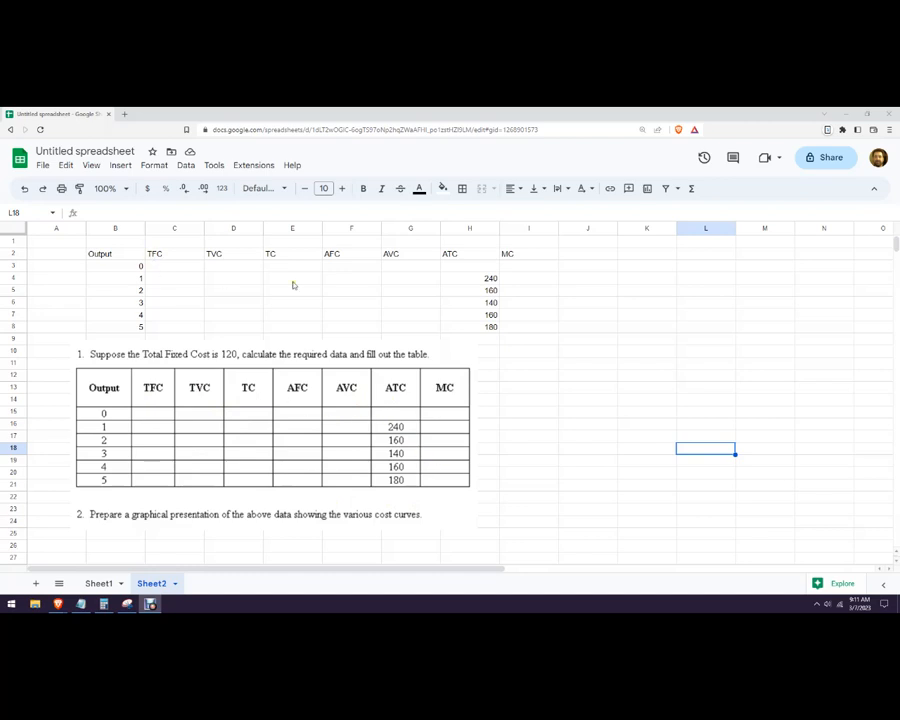
mouse_move(398, 472)
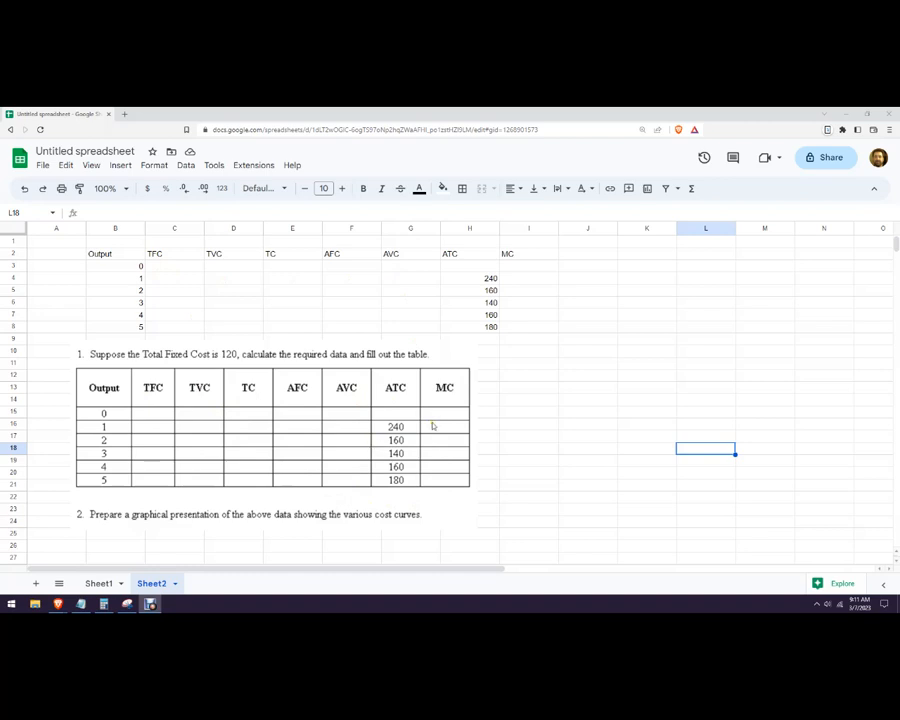
Enter TFC 120 at output 0 and TVC 0 with TC as =C3+D3 giving 120.
left_click(174, 266)
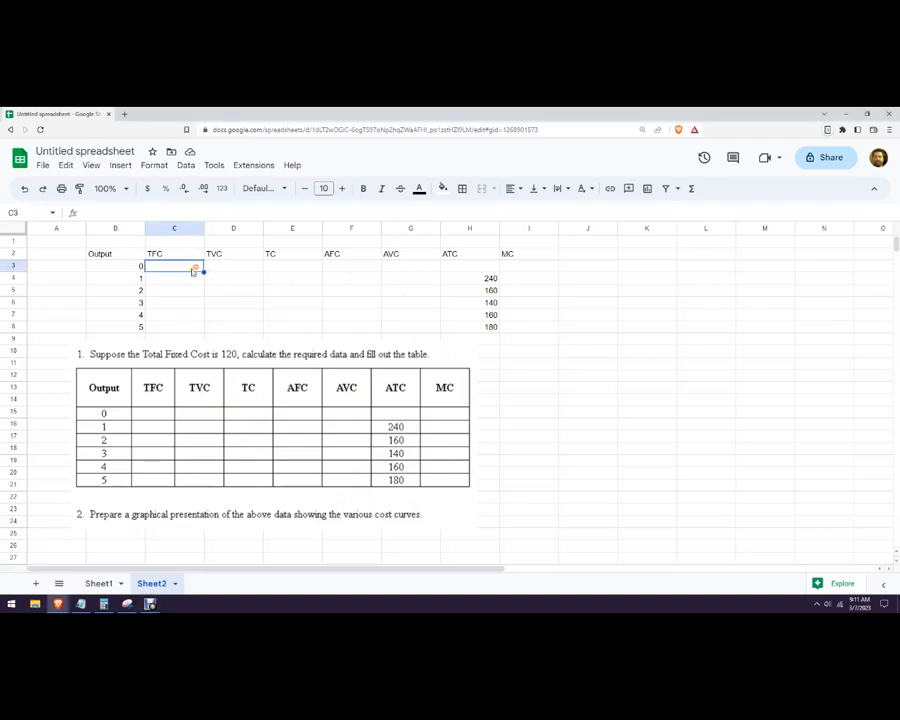
type("120")
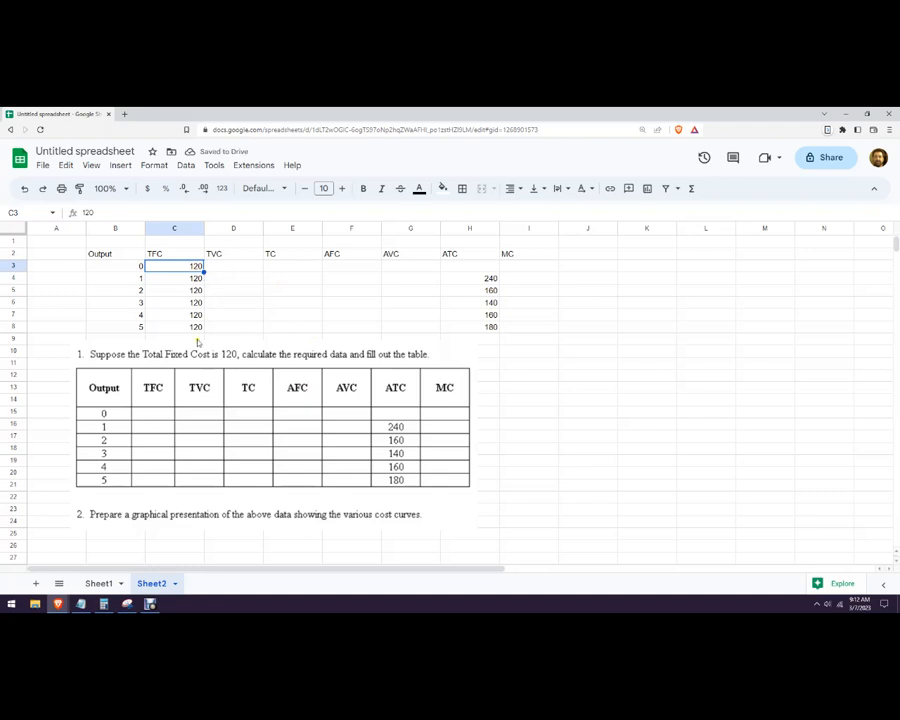
left_click(232, 290)
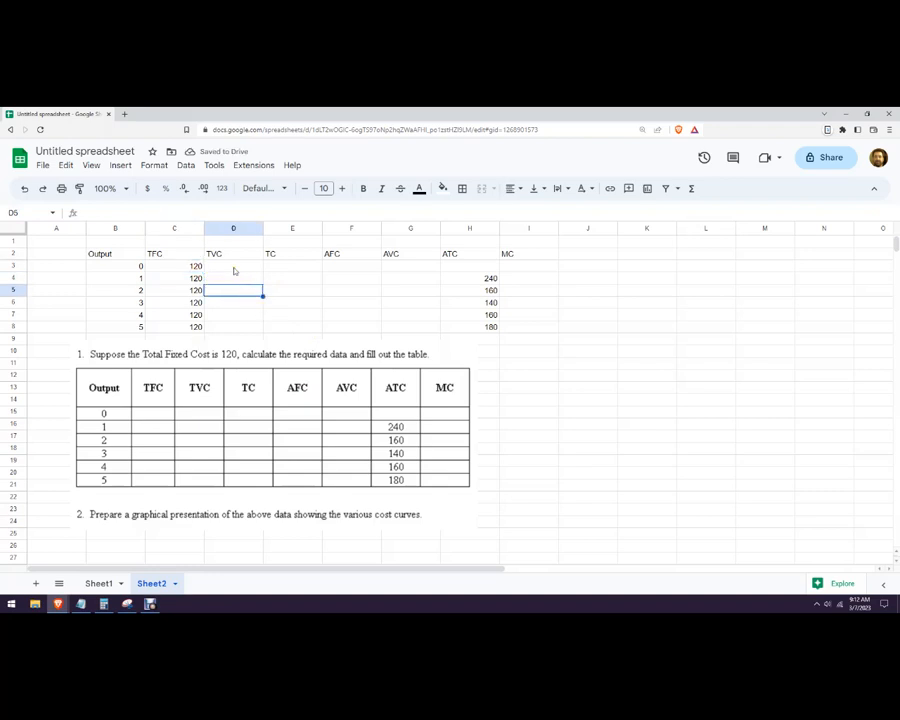
left_click(232, 264)
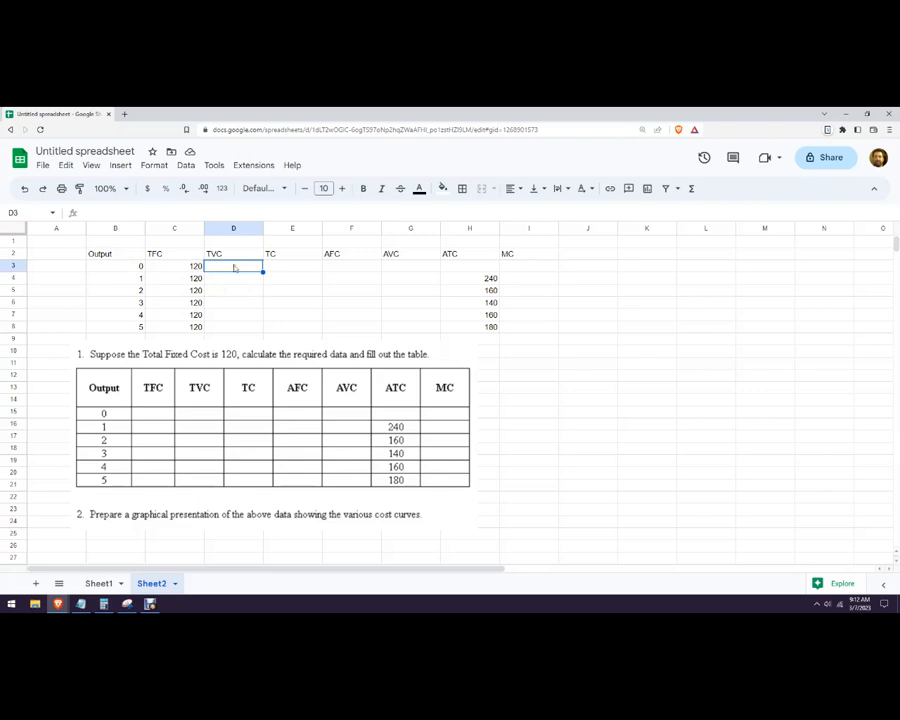
mouse_move(312, 316)
type("0")
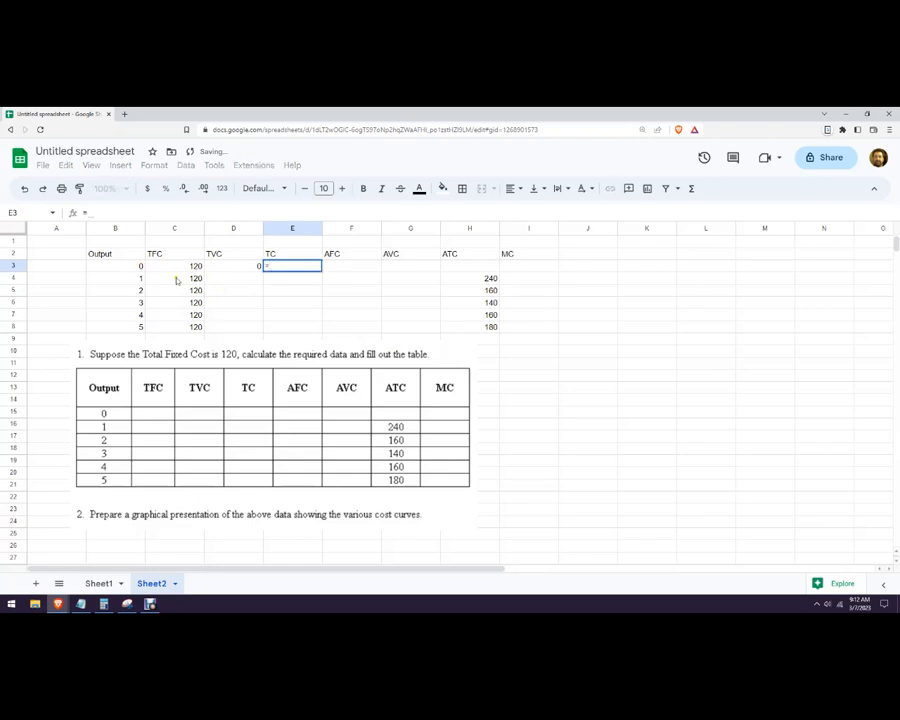
type("=C3+D3")
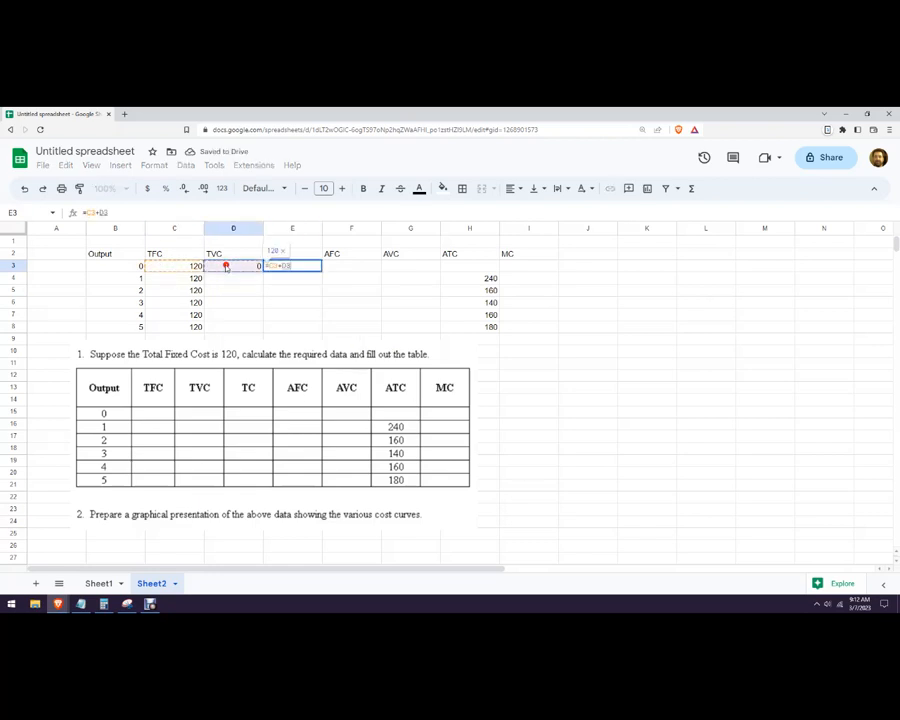
key("Return")
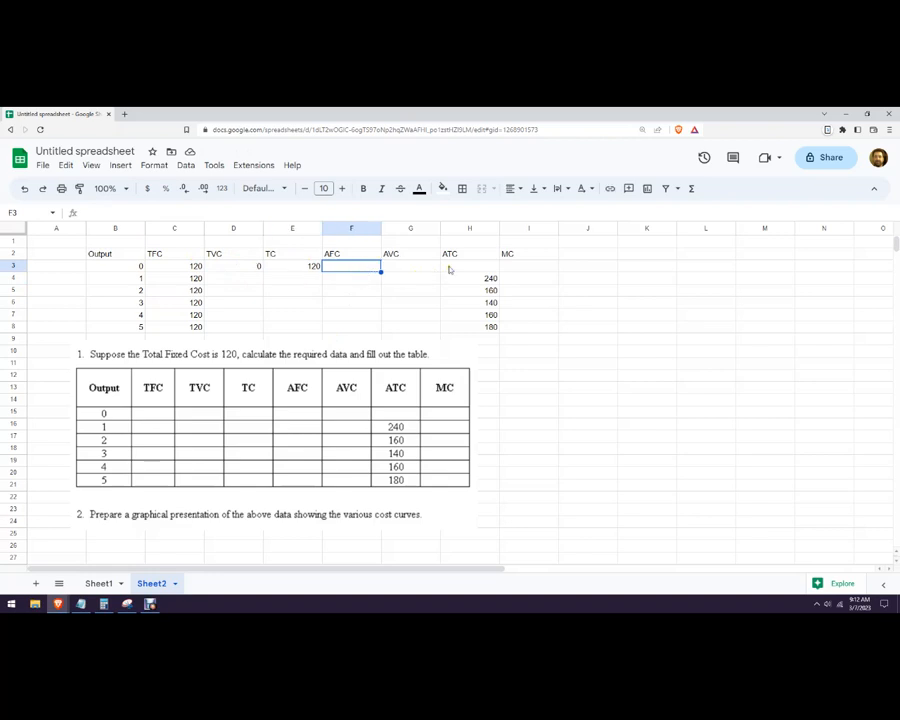
mouse_move(398, 270)
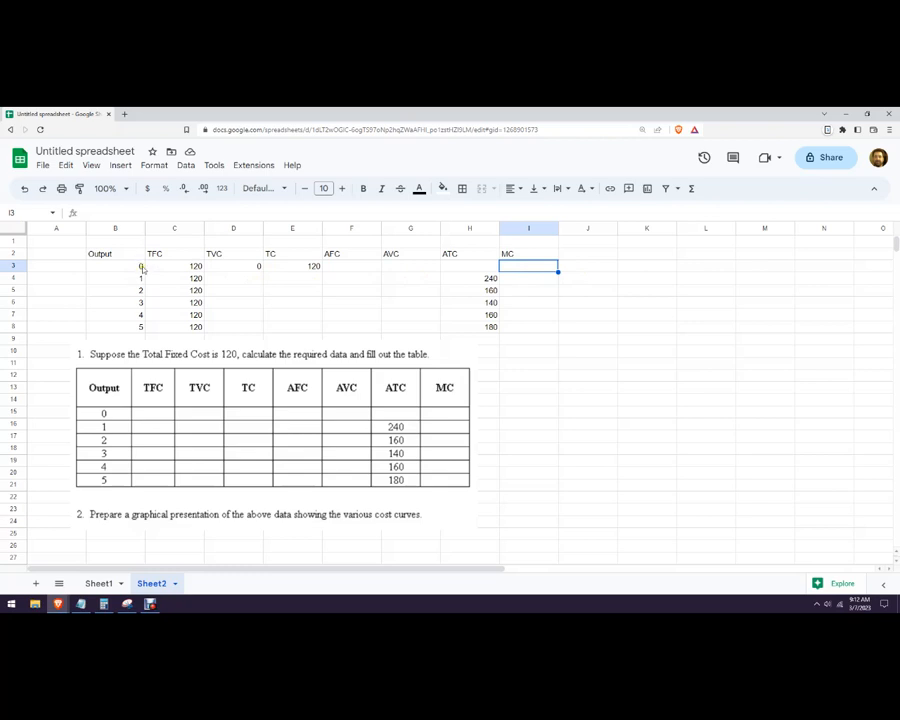
mouse_move(482, 294)
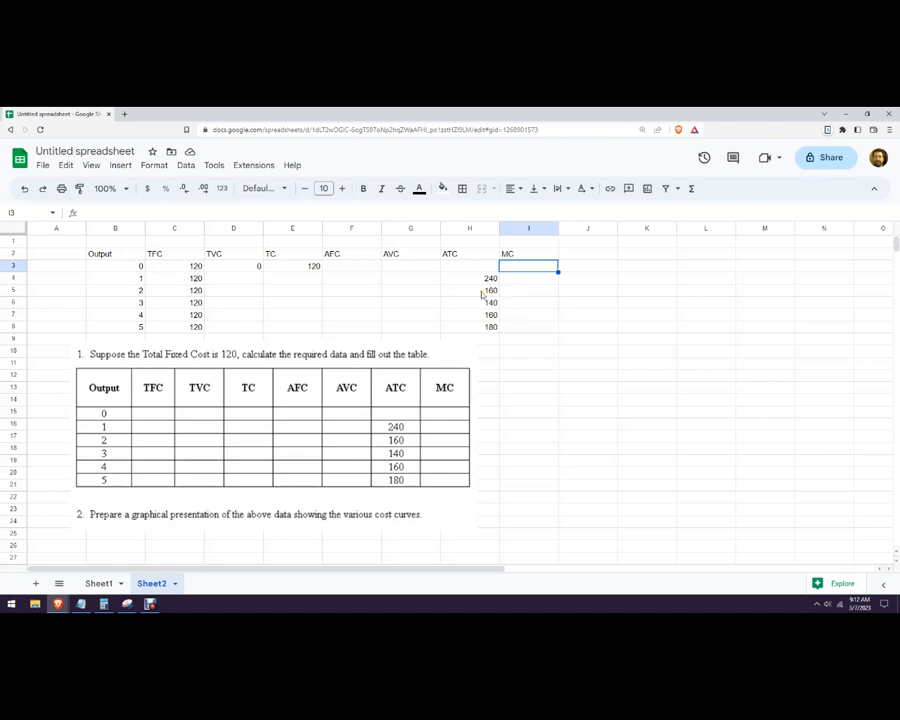
Move to the output-0 MC and AFC cells to start the remaining entries.
left_click(528, 278)
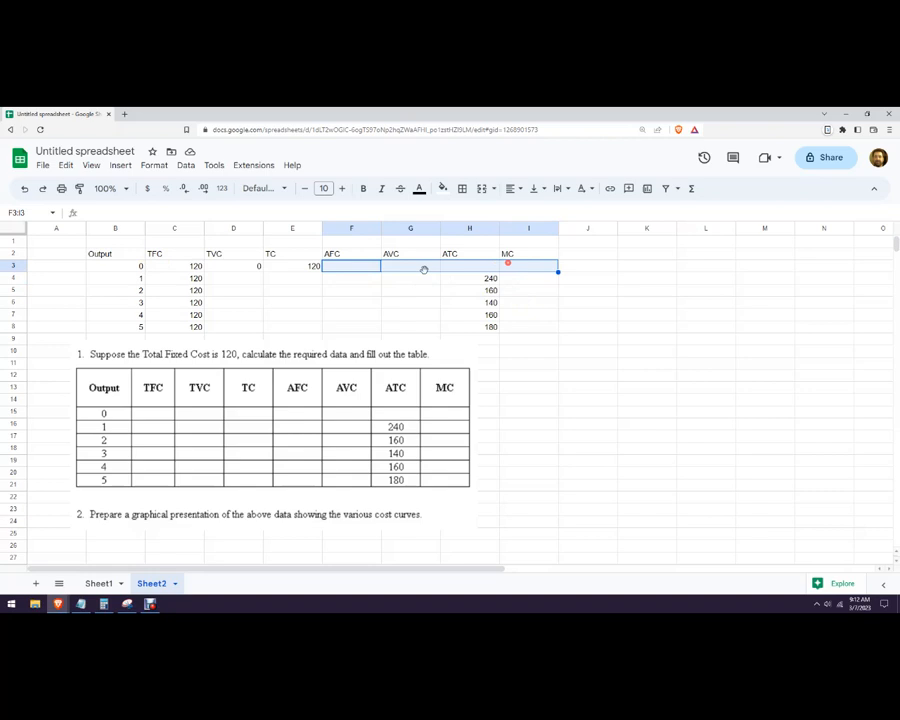
left_click(232, 278)
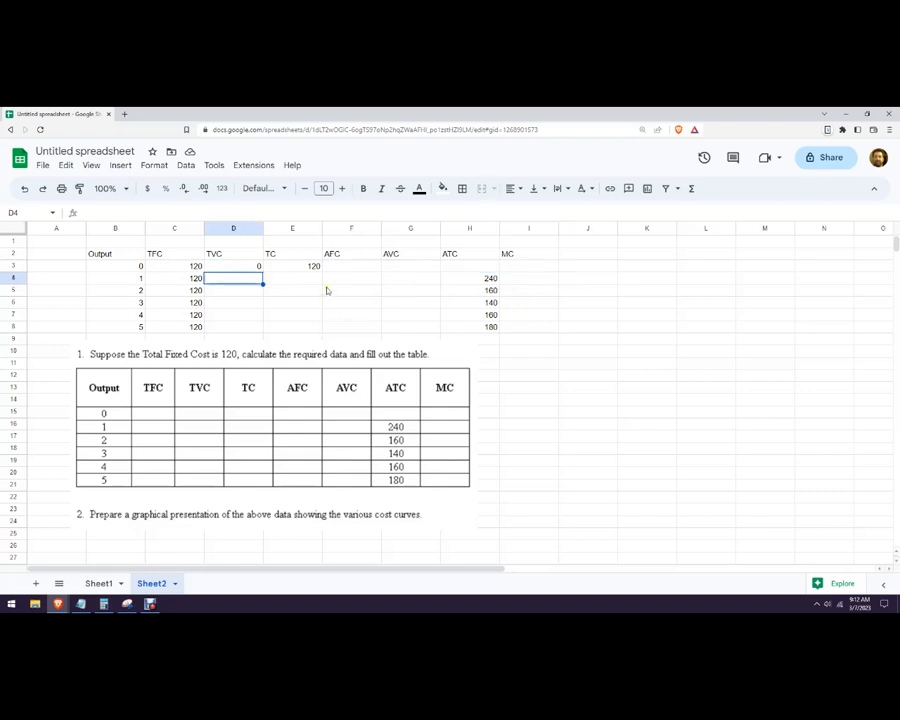
Fill TC as ATC times output with Smart Fill, then start TVC as TC minus TFC.
left_click(468, 278)
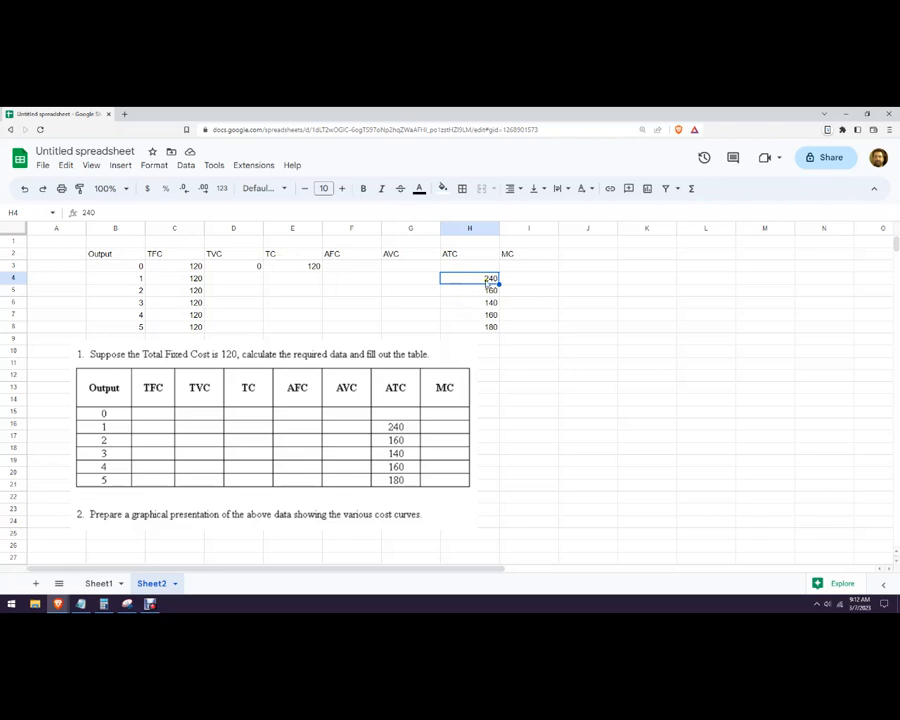
mouse_move(296, 280)
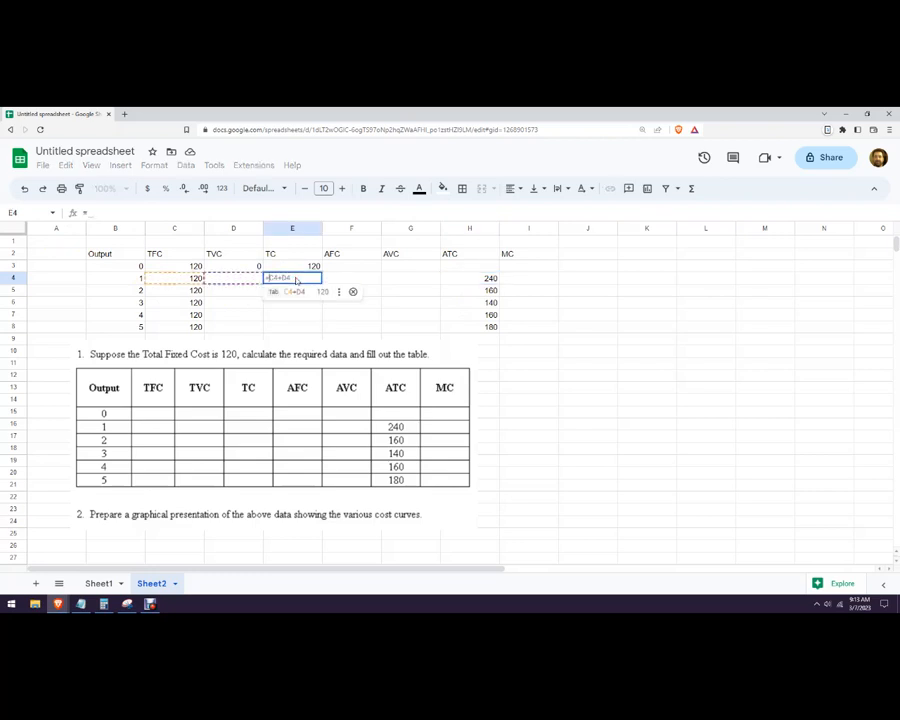
left_click(468, 278)
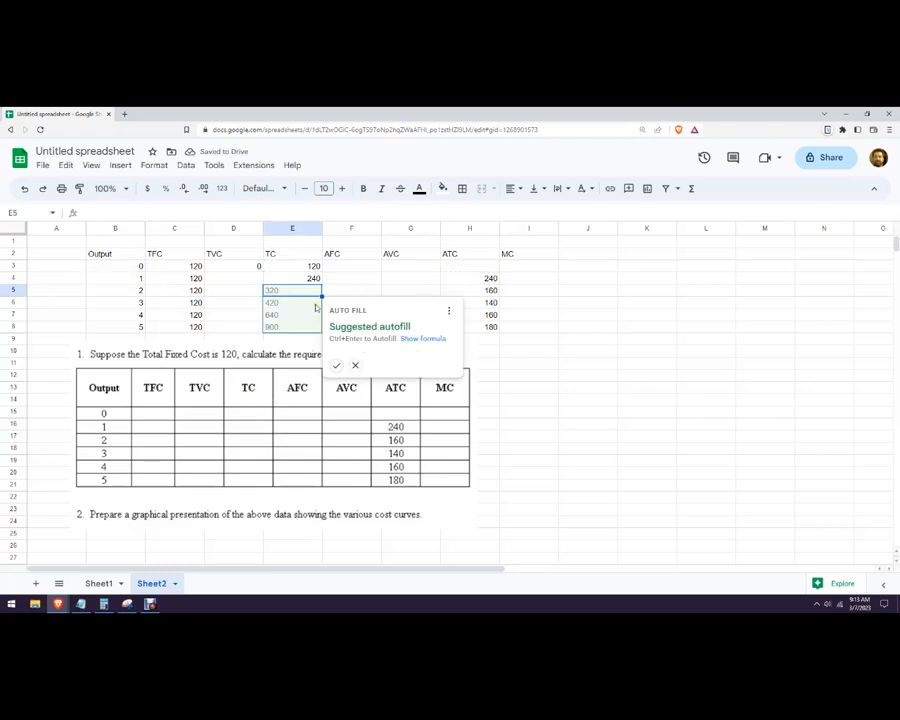
left_click(354, 364)
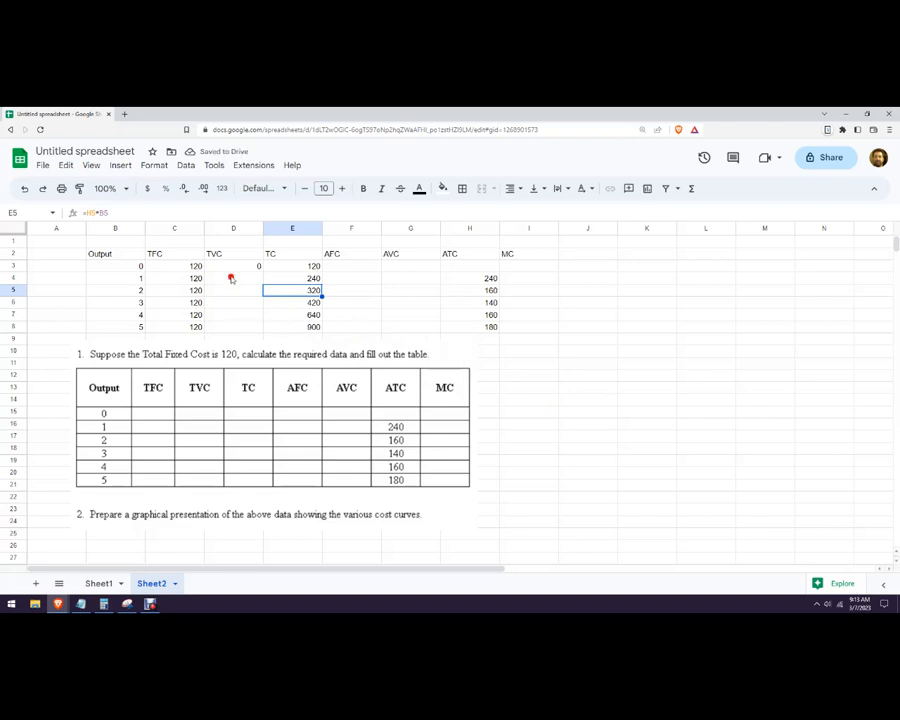
left_click(232, 278)
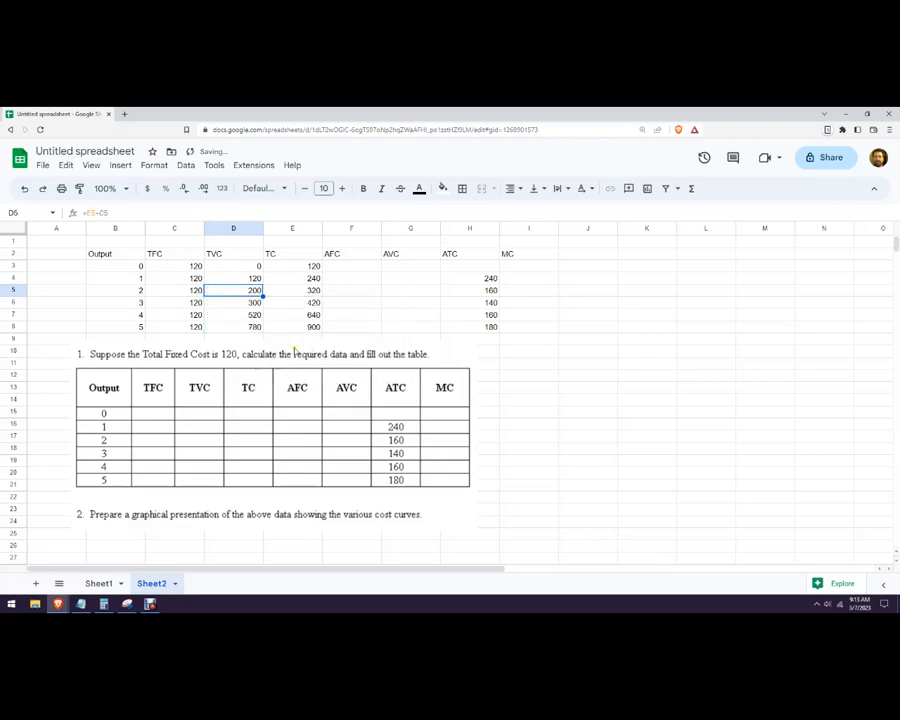
Fill AFC as TFC divided by output (120, 60, 40, 30, 24) via suggested autofill.
left_click(352, 326)
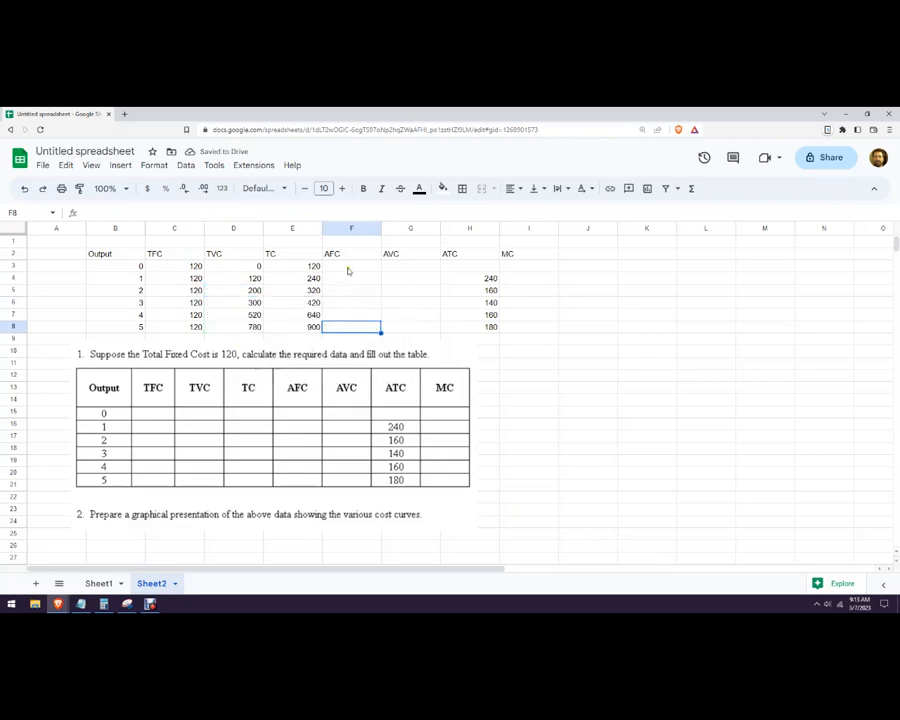
left_click(352, 278)
type("=C4")
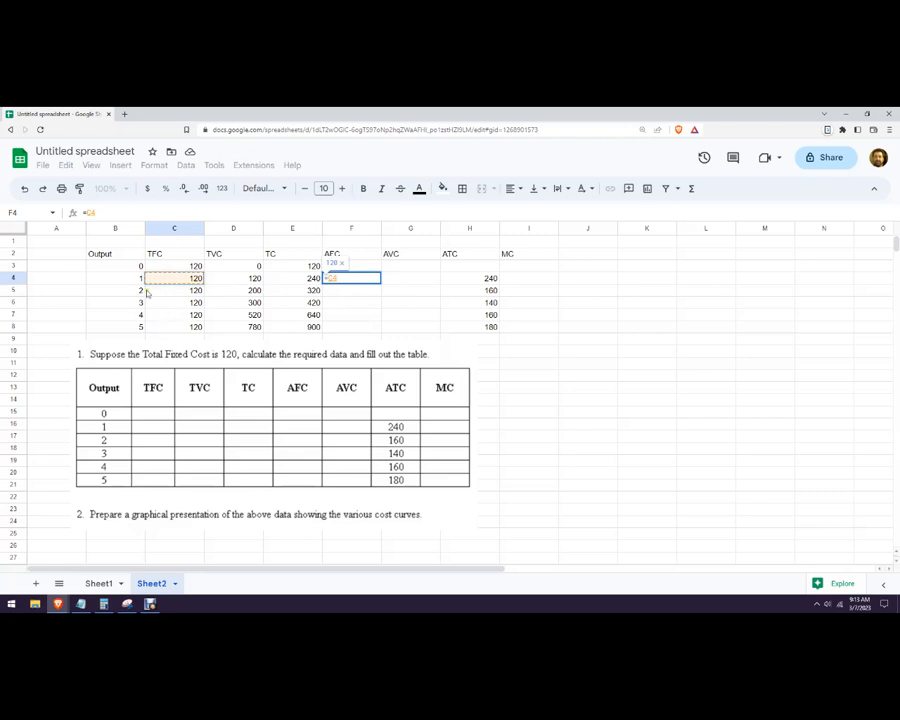
type("/")
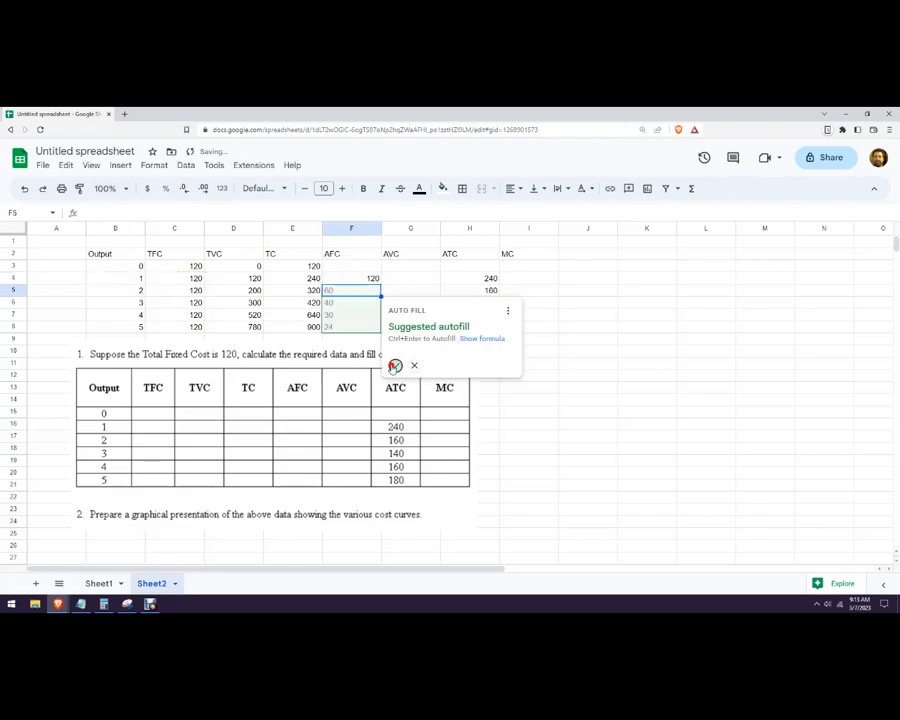
left_click(412, 364)
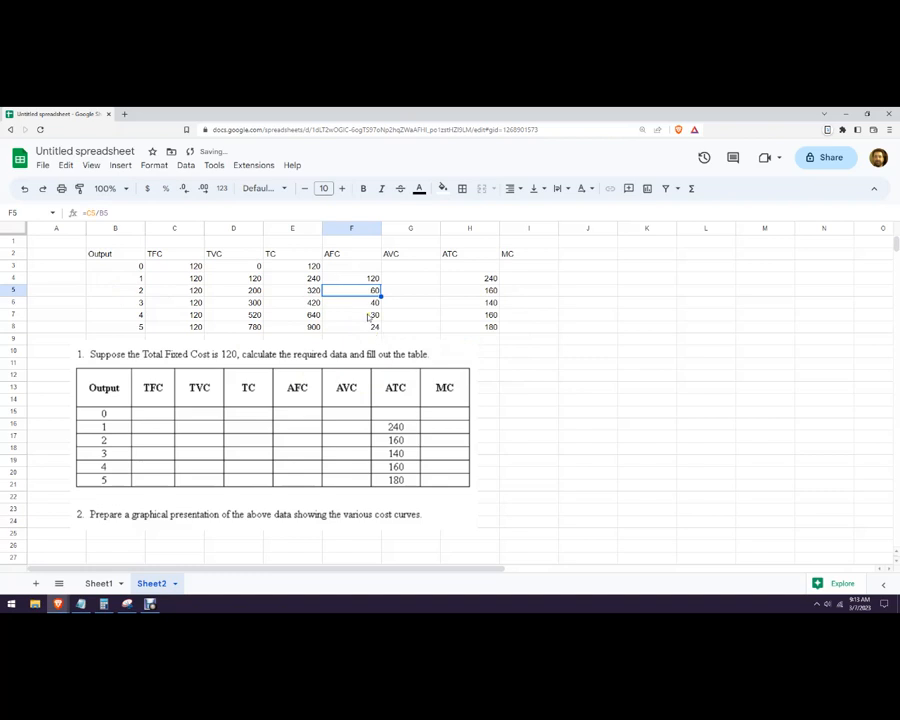
Fill AVC by dividing by output (120, 100, 100, 130, 156), then move to MC.
left_click(410, 278)
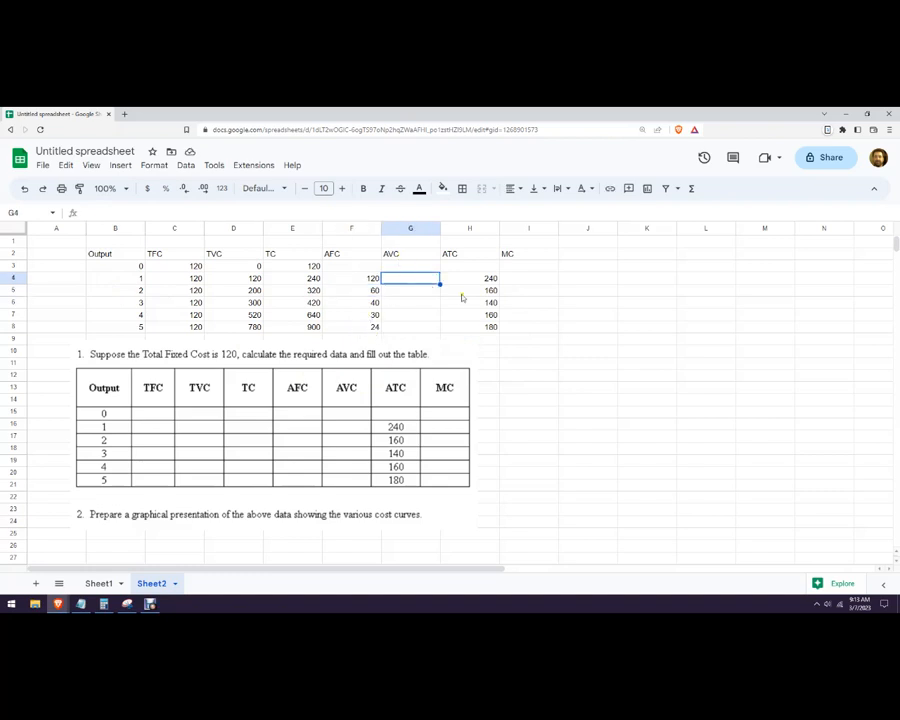
type("=E4/C4")
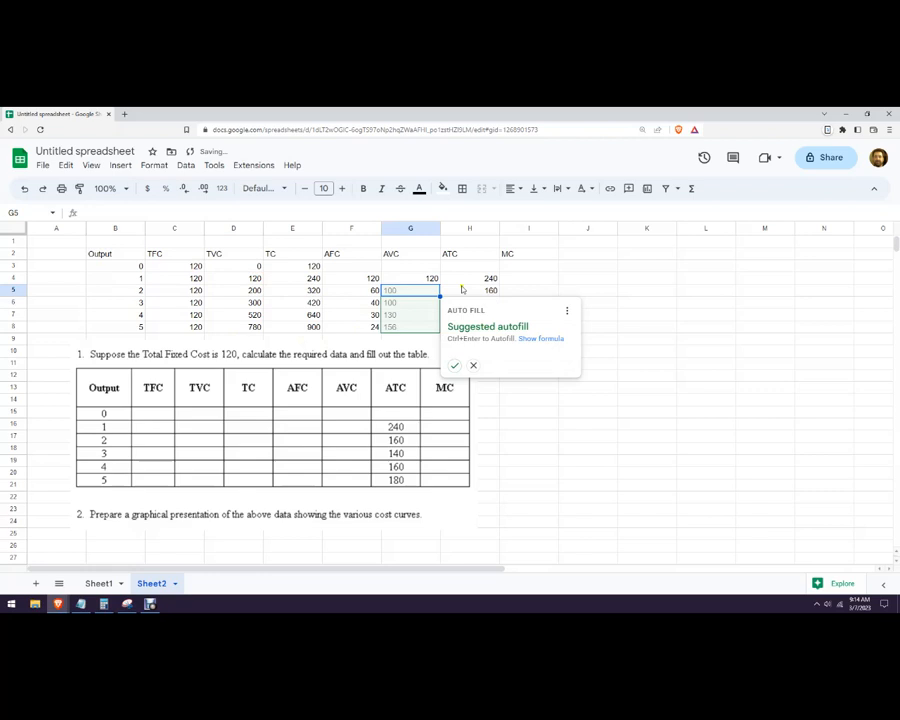
left_click(472, 364)
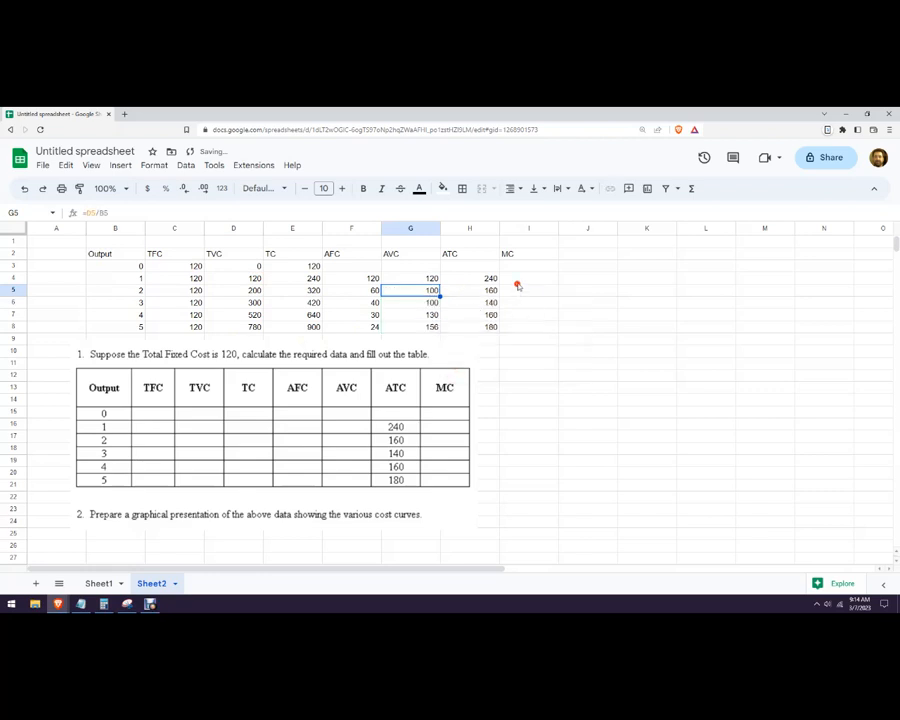
left_click(528, 278)
type("=(E4-E3")
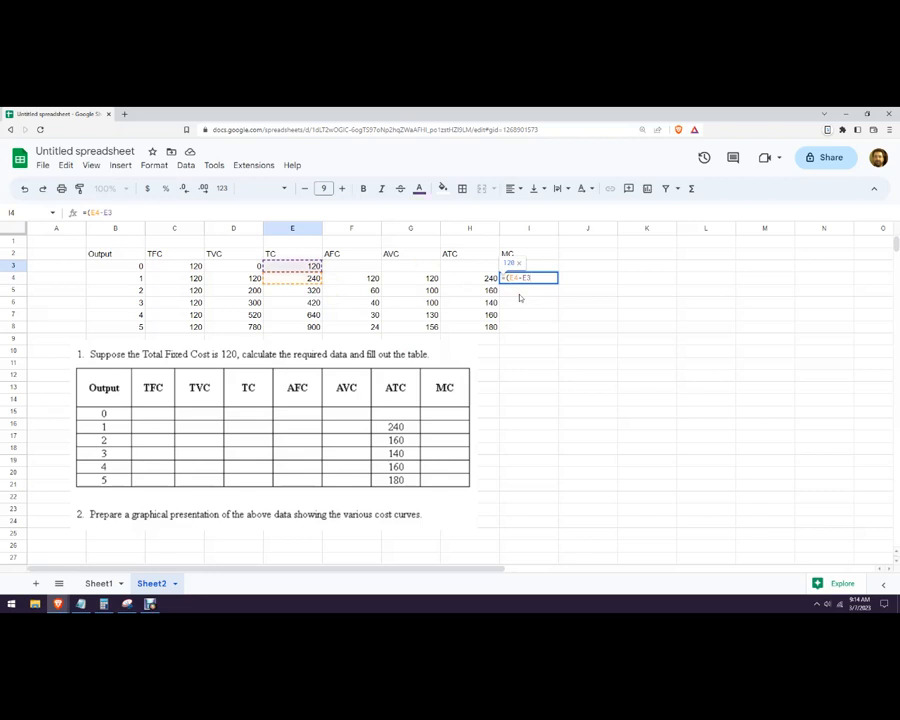
Fill MC as each output's TC increase (120, 80, 100, 220, 260) via suggested autofill.
type("/")
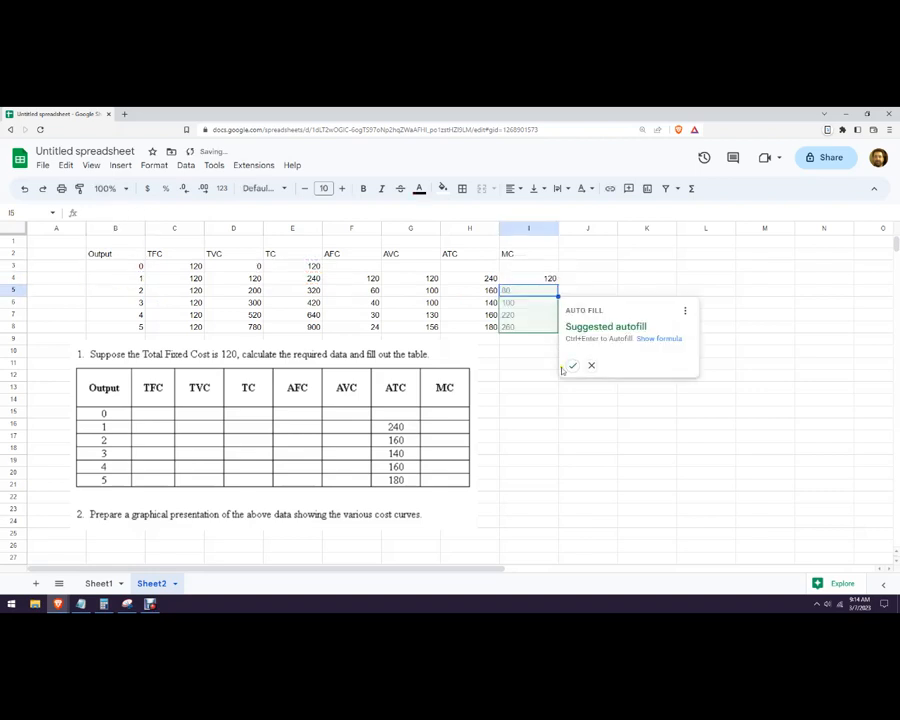
left_click(592, 364)
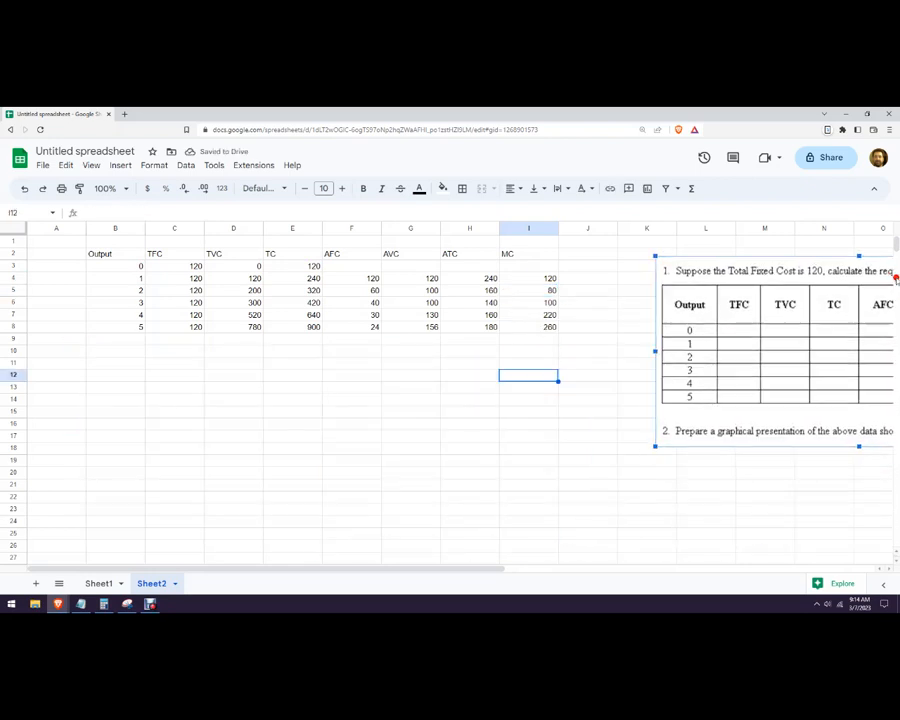
Paste a copy of the full cost table at row 10 and check a copied value.
left_click(706, 520)
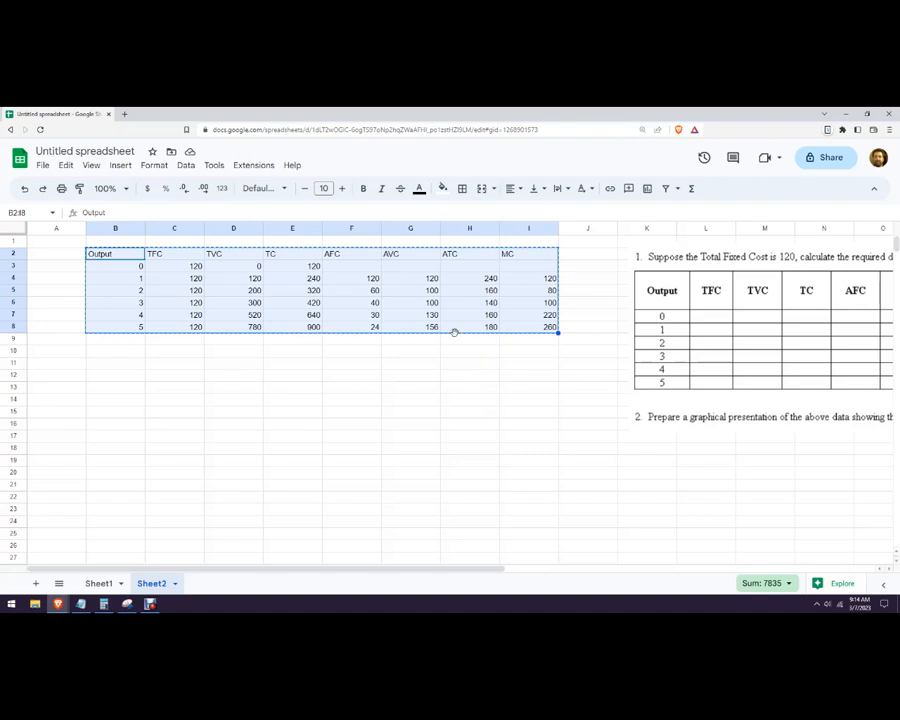
left_click(114, 352)
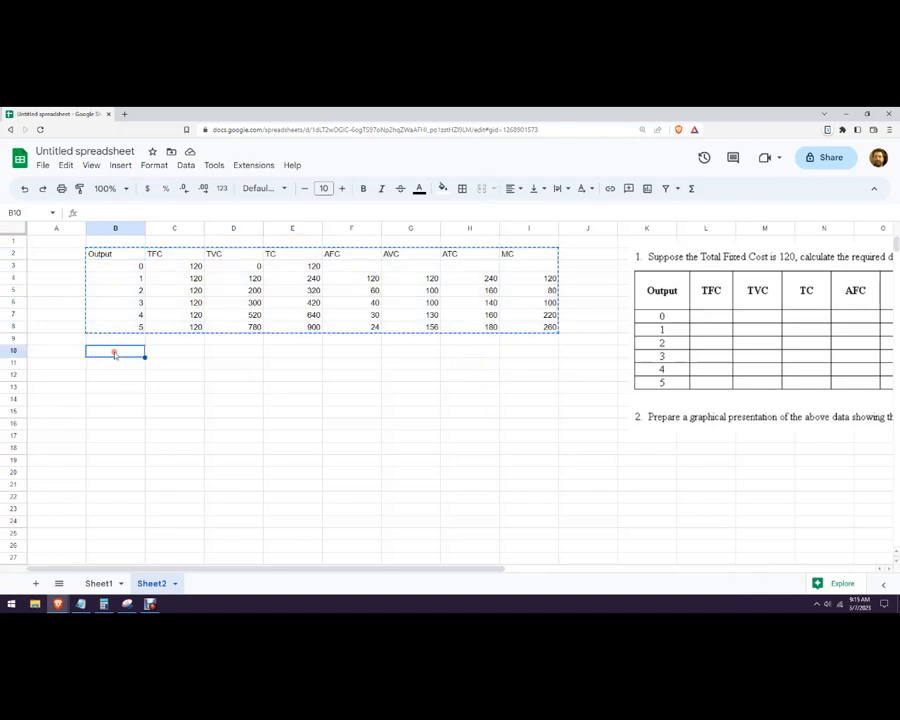
key("ctrl+v")
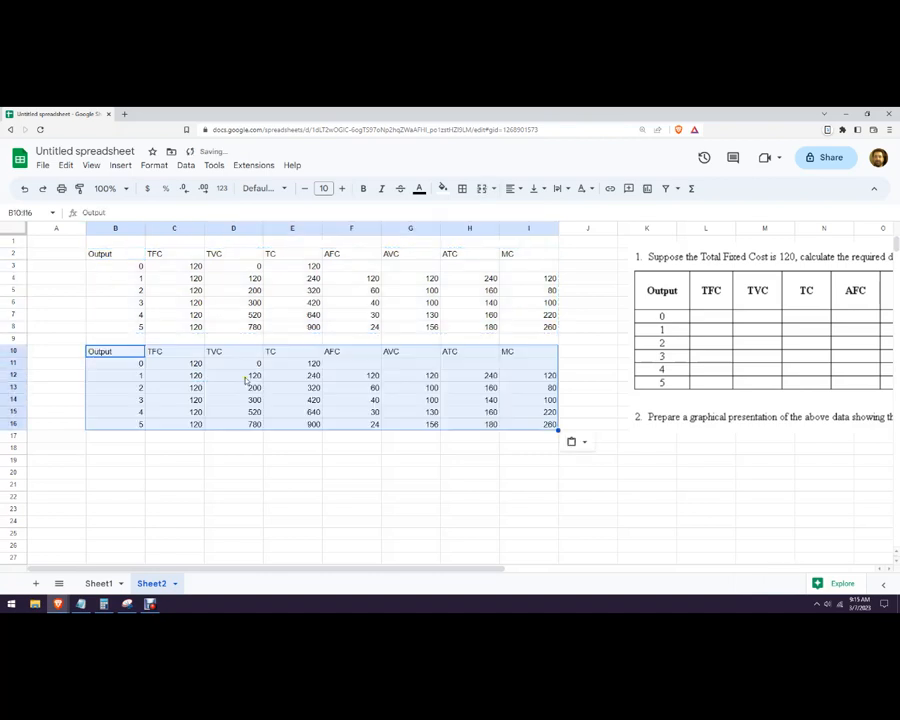
left_click(572, 442)
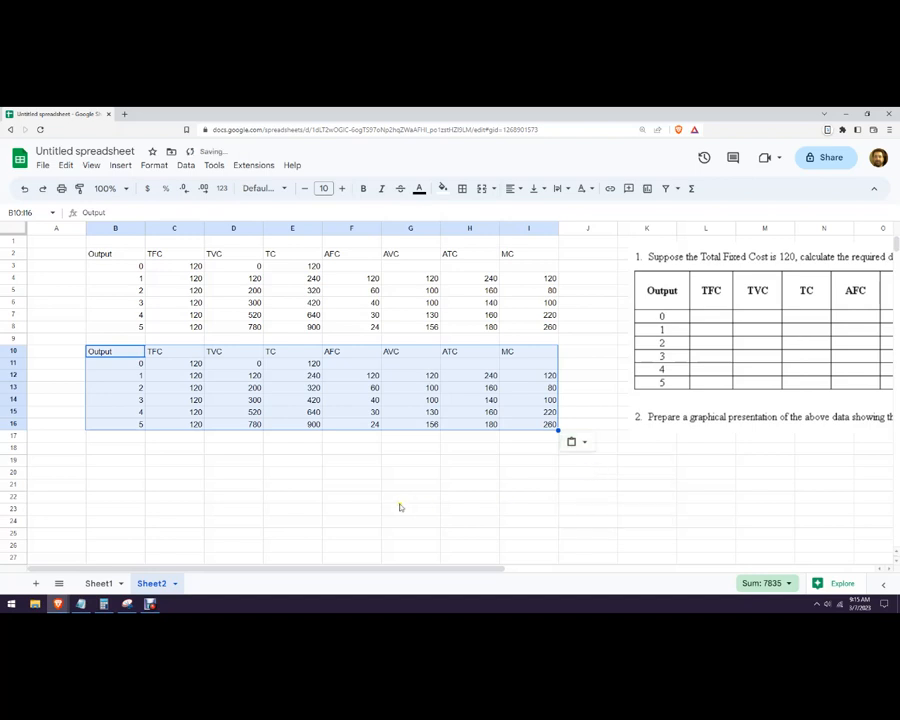
left_click(470, 388)
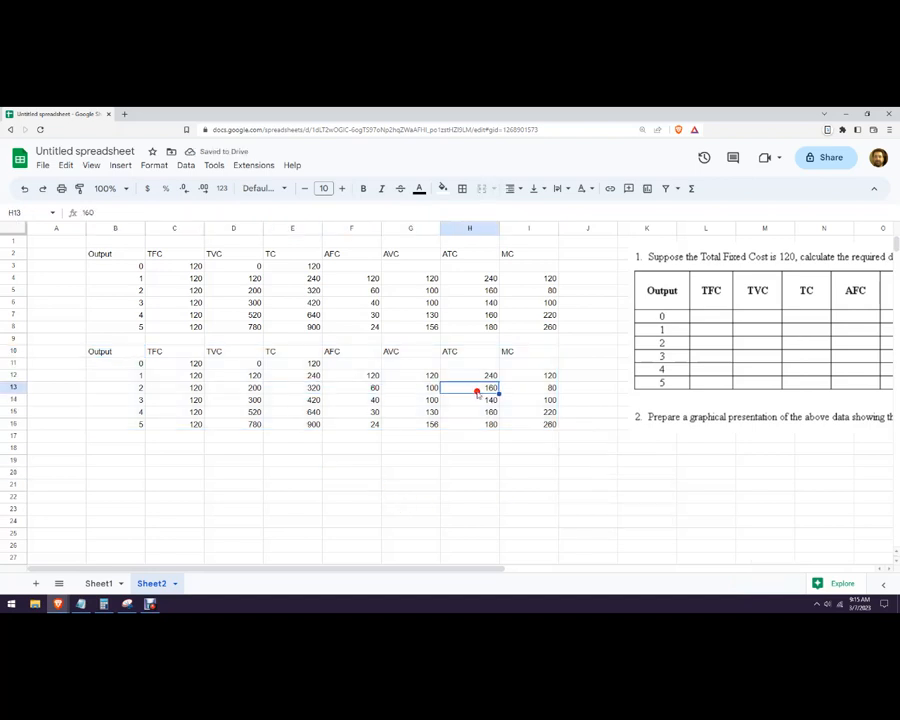
Copy the Output, TFC, TVC, TC block of the copied table to a separate table below.
left_click(292, 424)
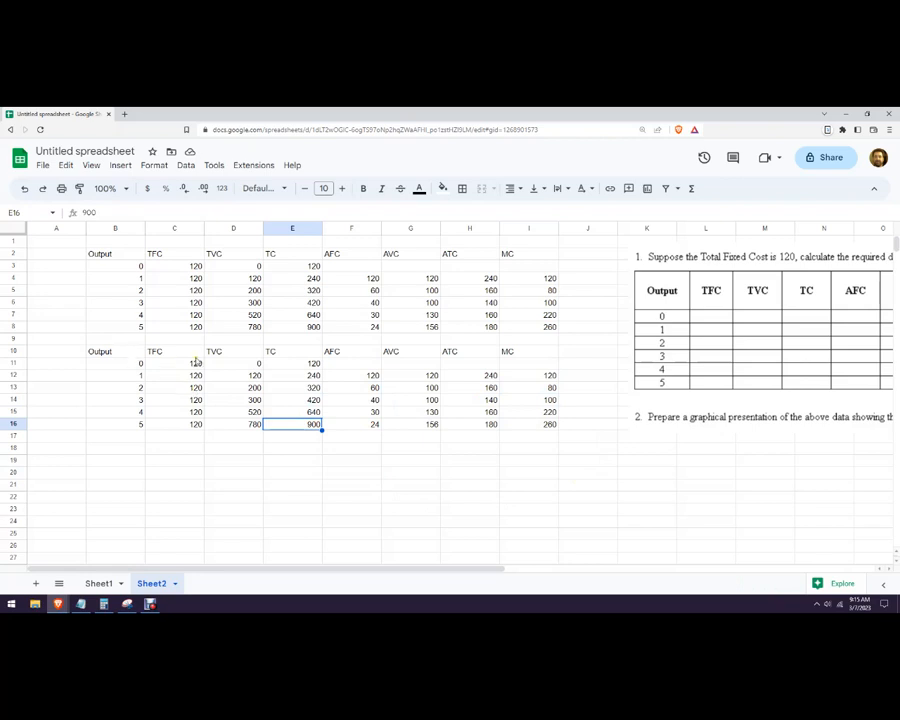
left_click(114, 352)
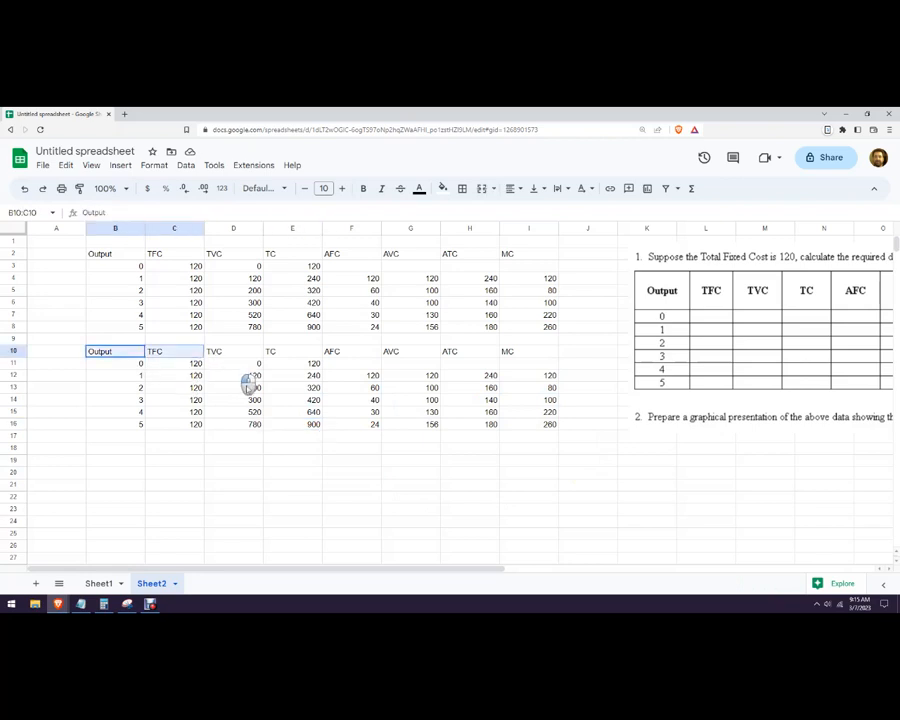
left_click_drag(100, 352, 292, 424)
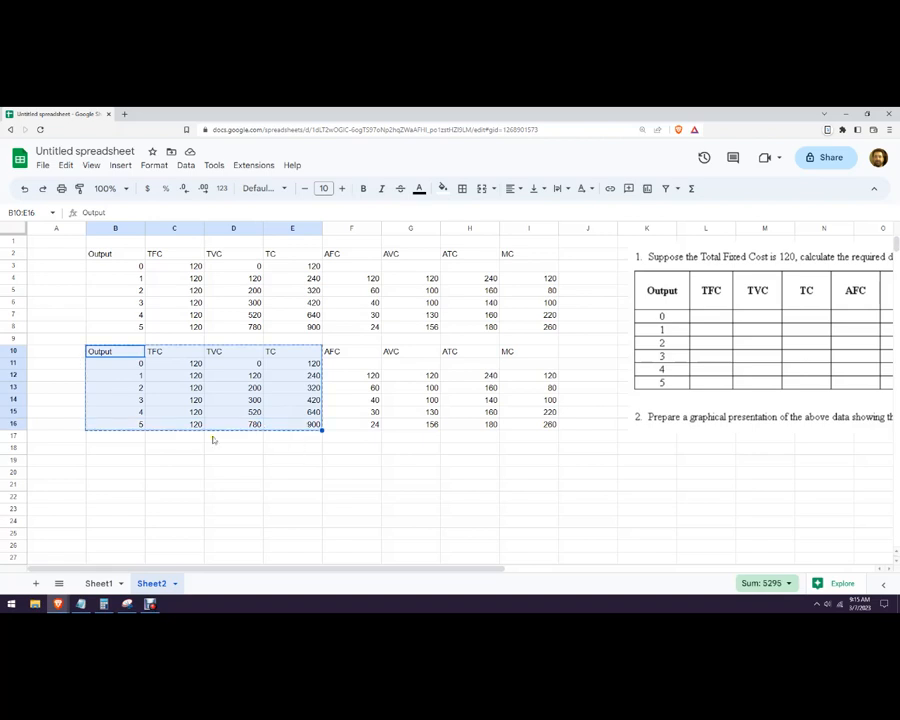
key("ctrl+v")
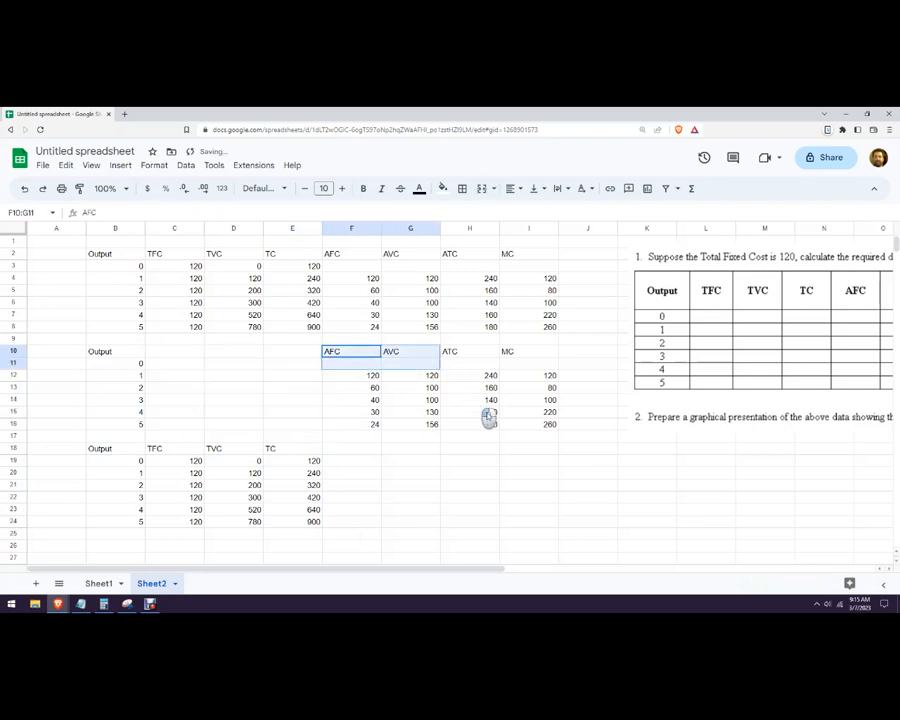
Move the AFC–MC columns beside Output and select that block for charting.
left_click_drag(336, 352, 556, 428)
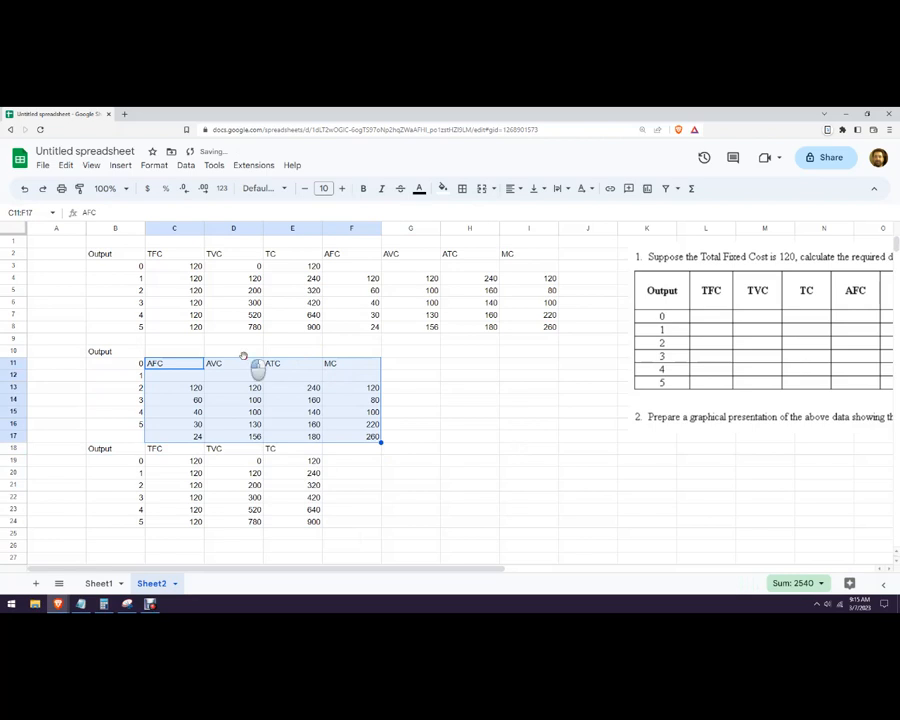
left_click(410, 400)
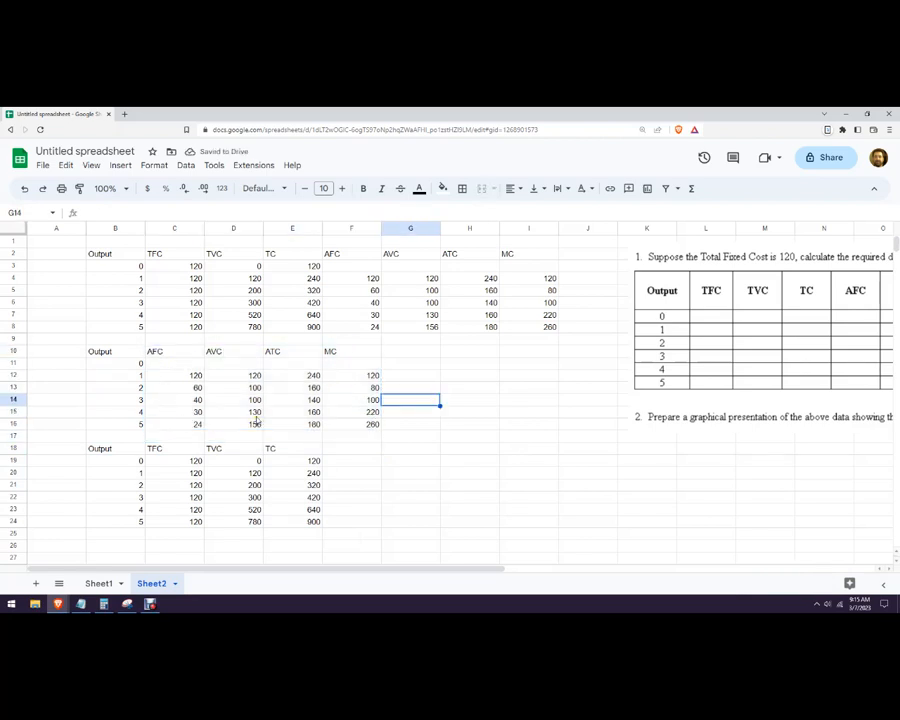
left_click_drag(100, 352, 350, 424)
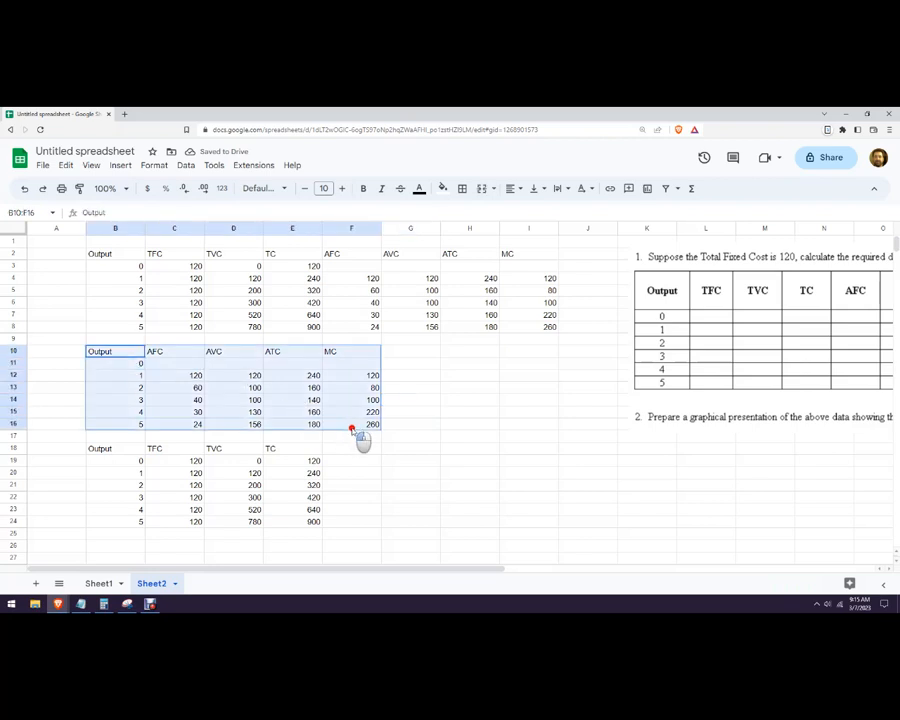
Insert a line chart of AFC, AVC, ATC and MC against Output and resize it beside the tables.
left_click(120, 164)
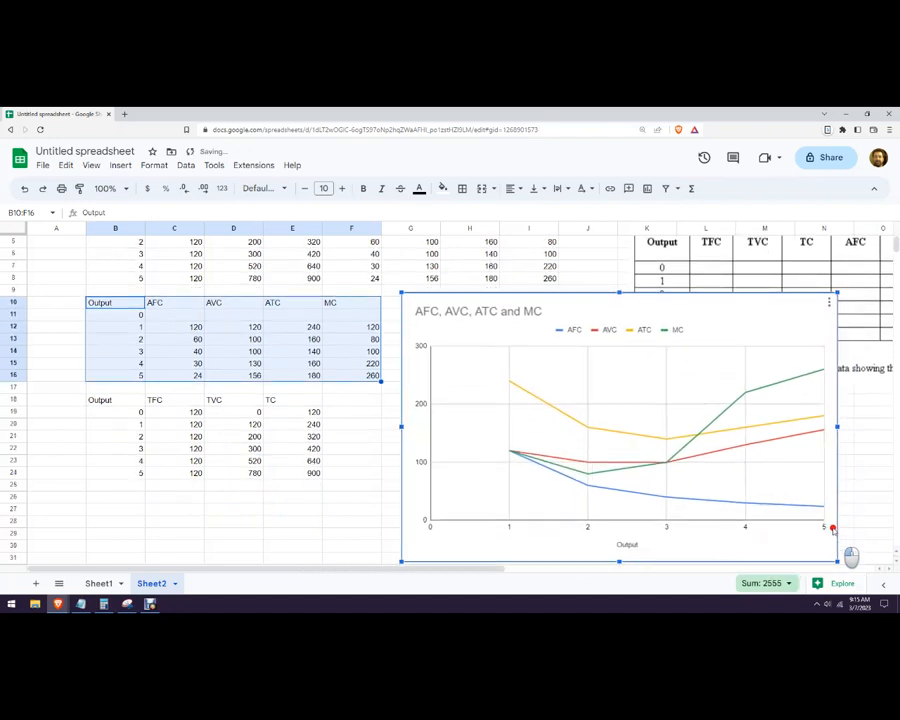
left_click_drag(832, 530, 804, 542)
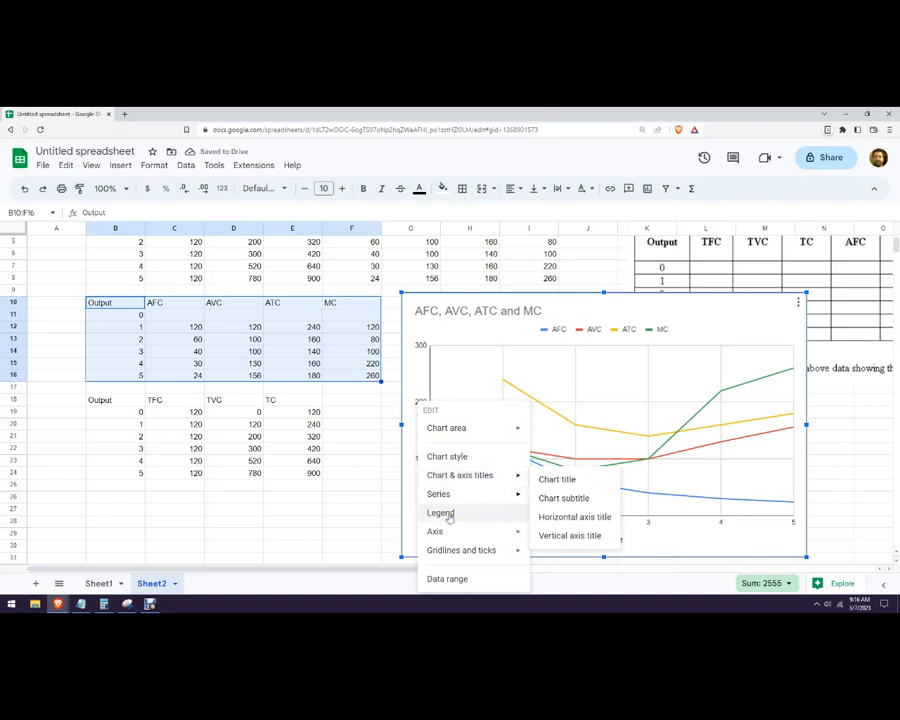
mouse_move(460, 550)
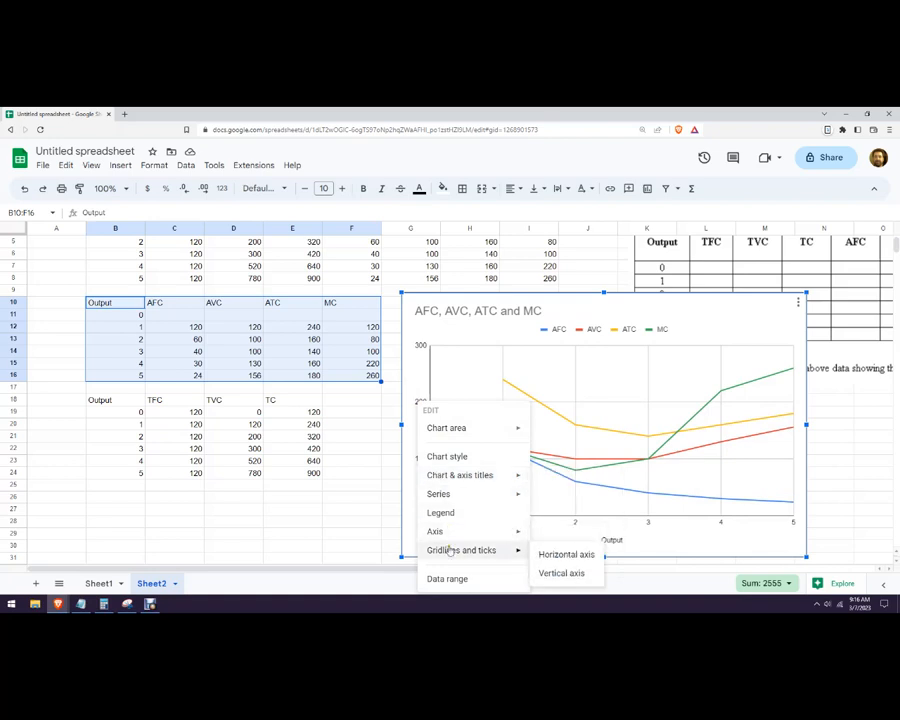
left_click(460, 550)
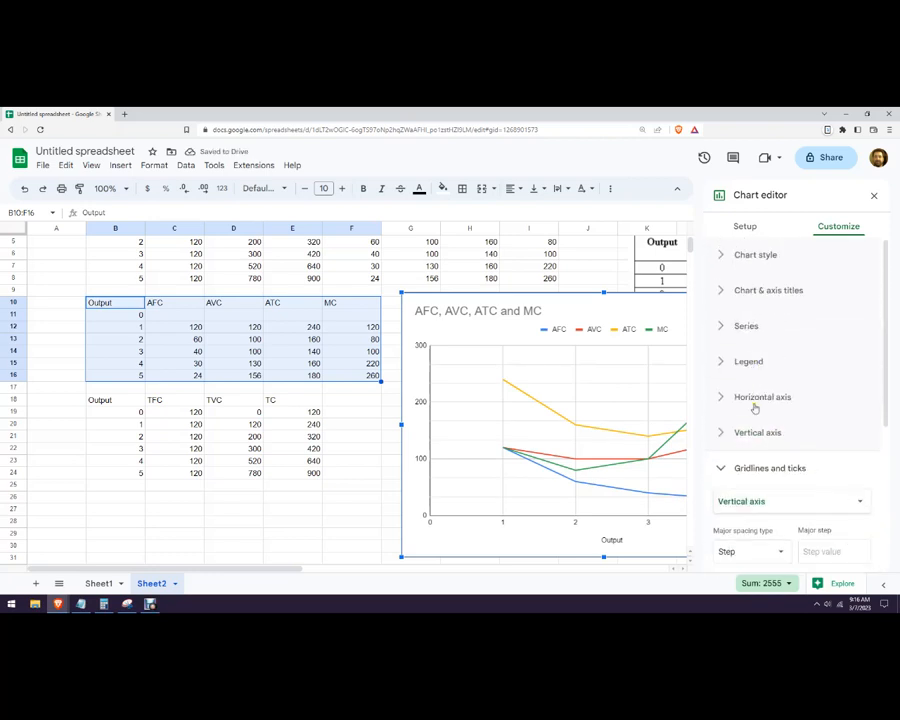
left_click(758, 432)
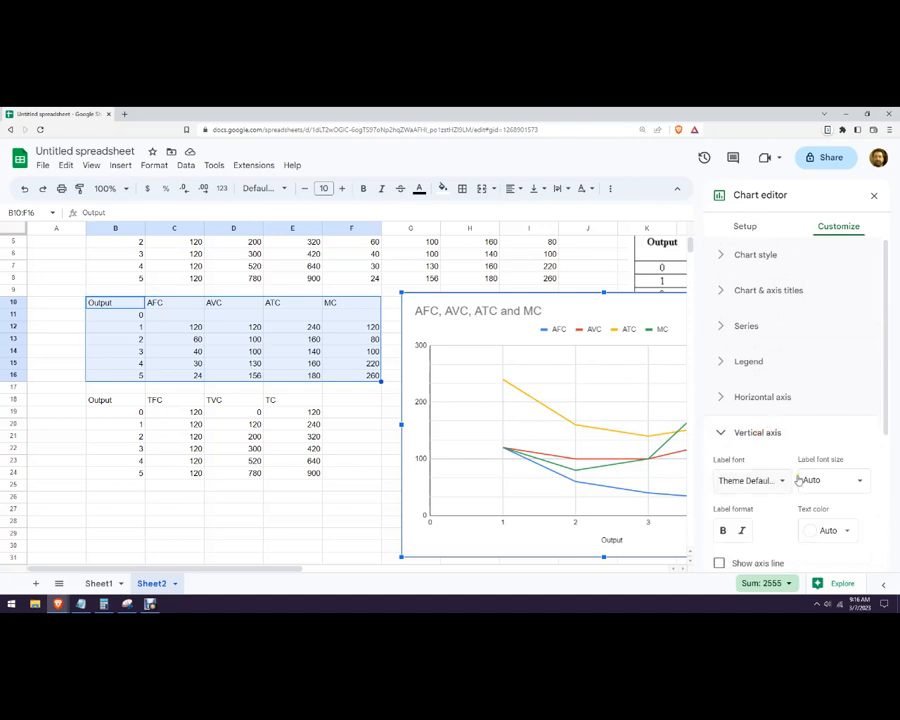
scroll("down", 3)
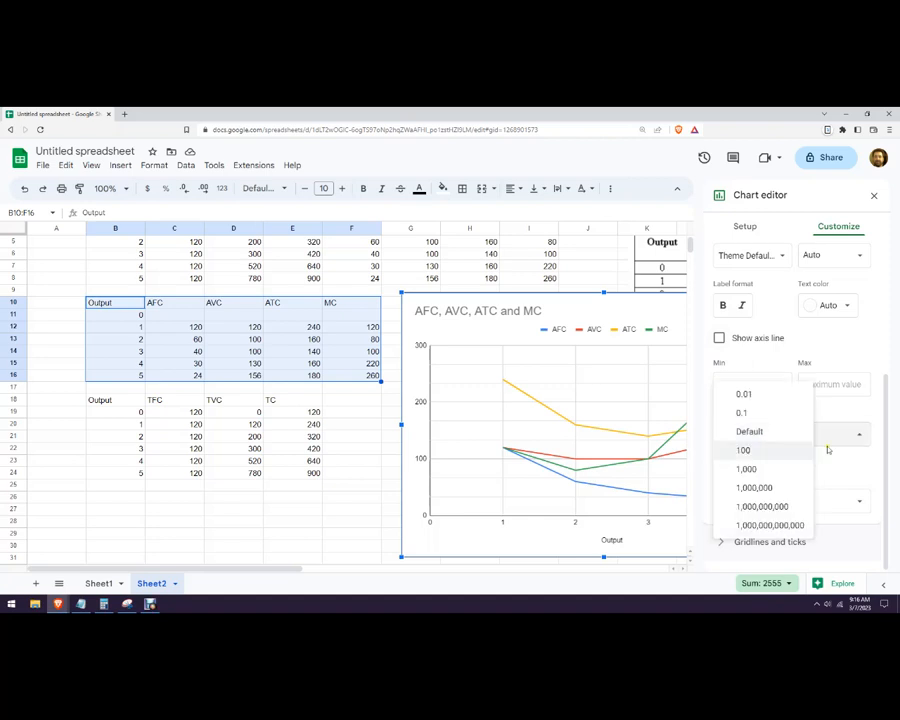
mouse_move(760, 456)
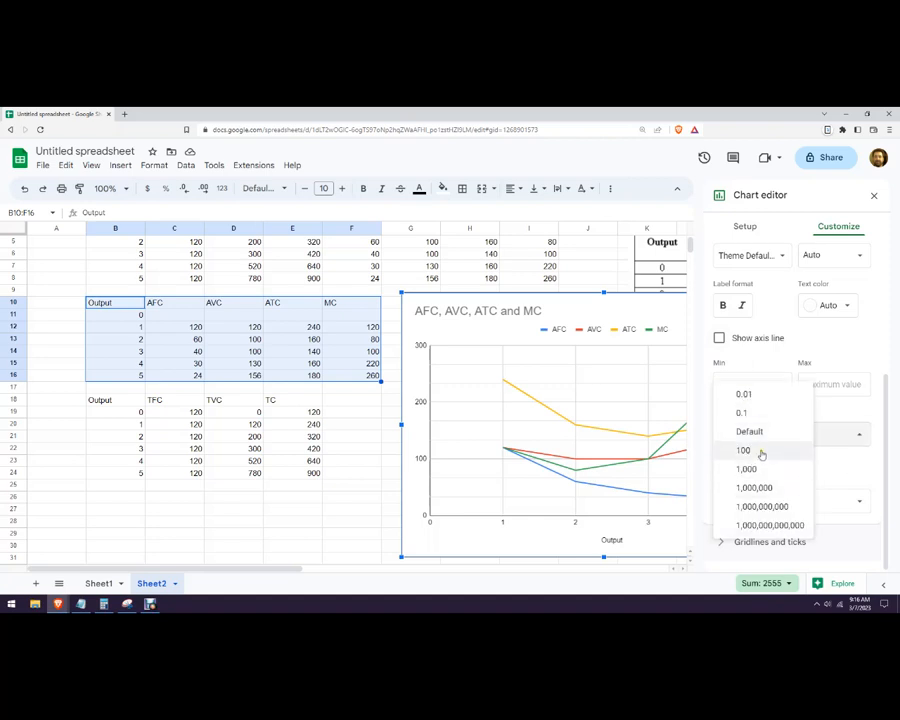
left_click(744, 450)
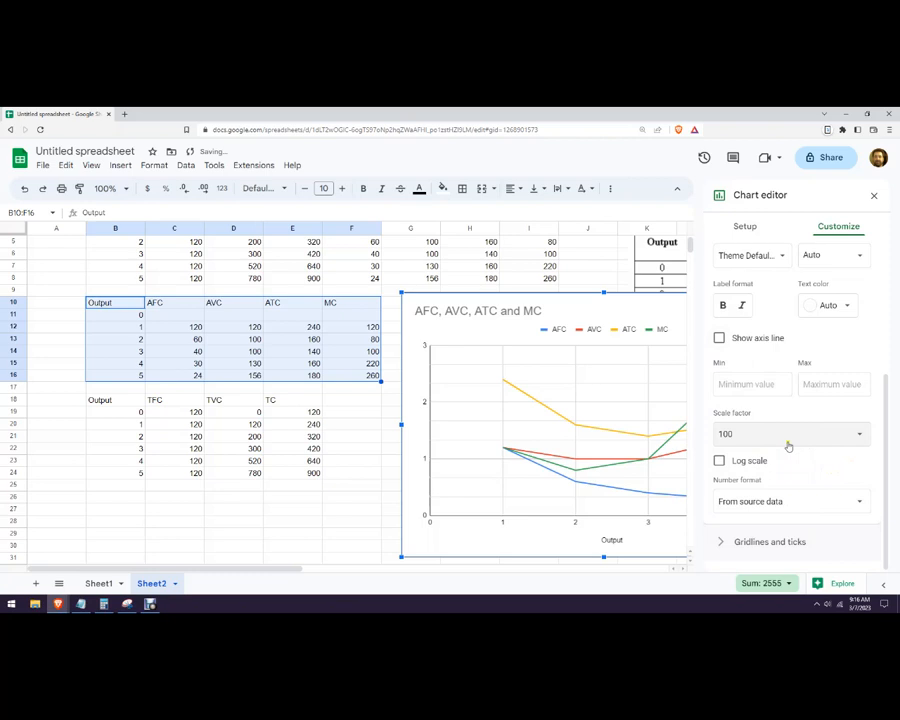
left_click(788, 432)
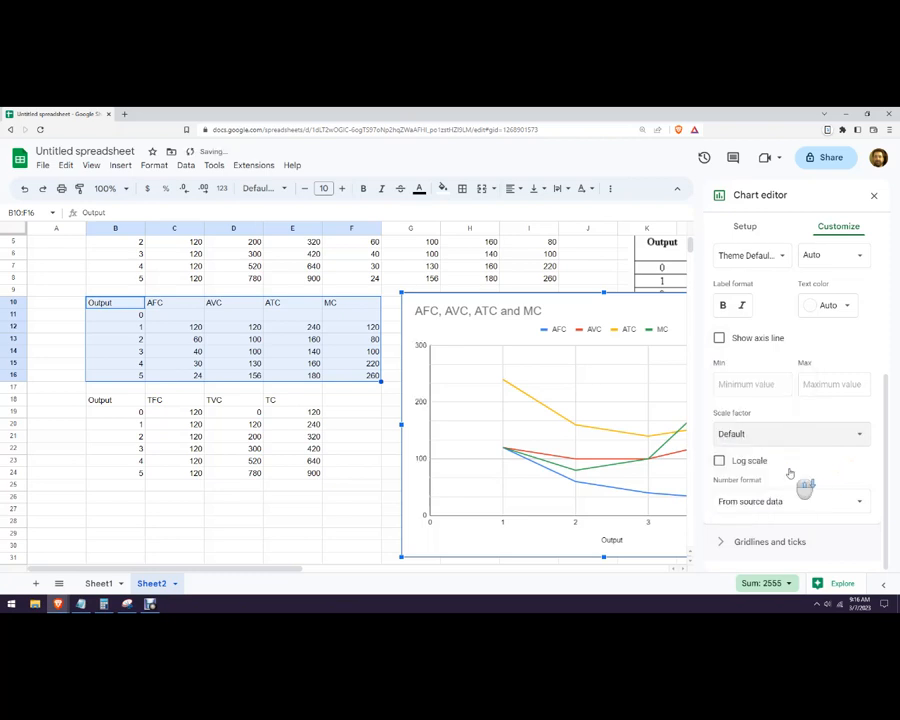
left_click(718, 338)
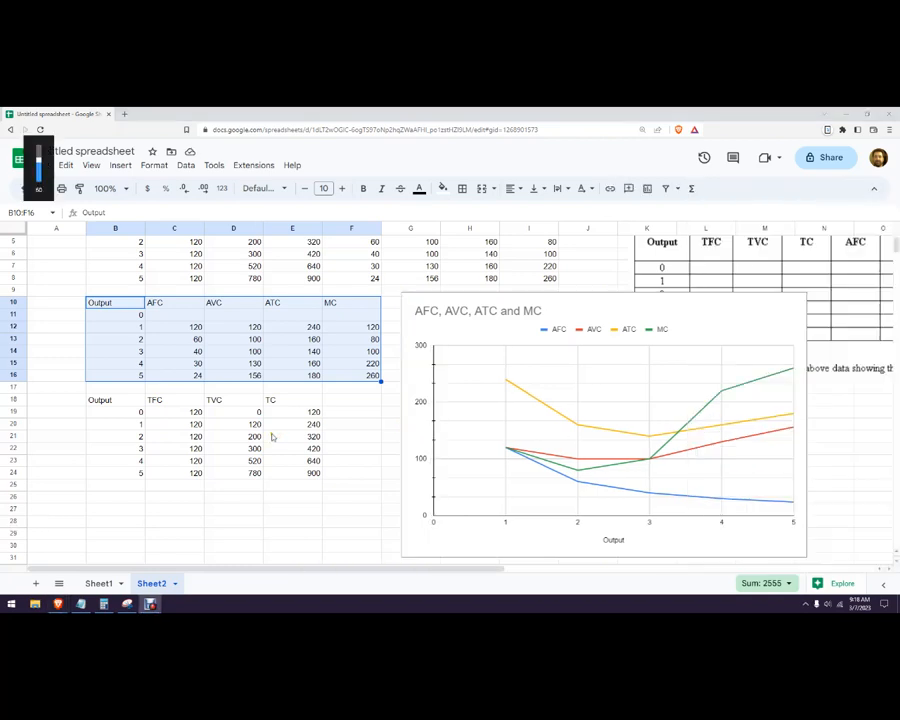
mouse_move(380, 440)
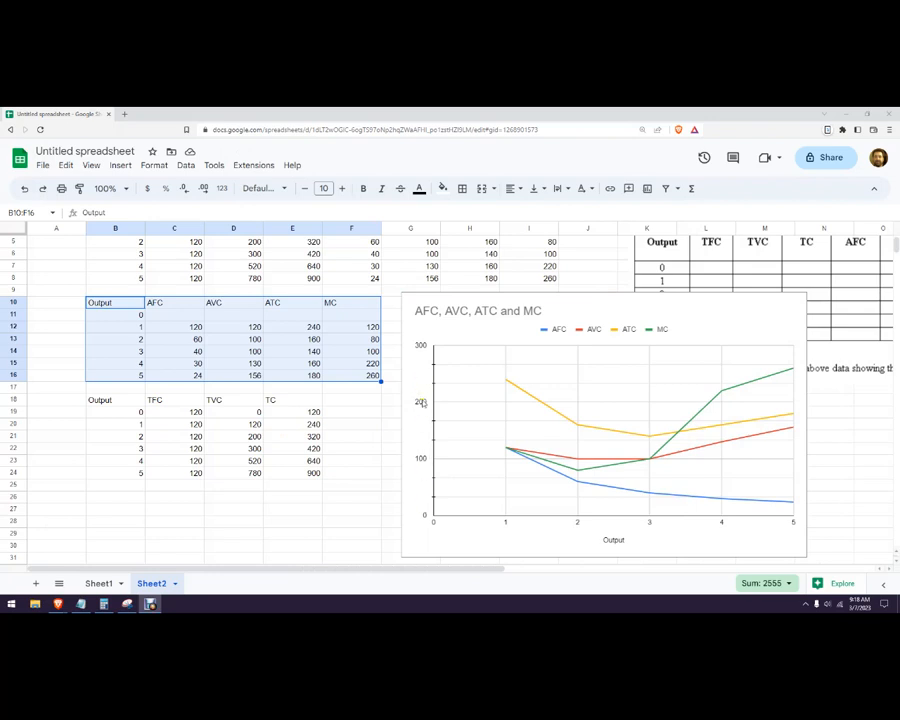
left_click(600, 460)
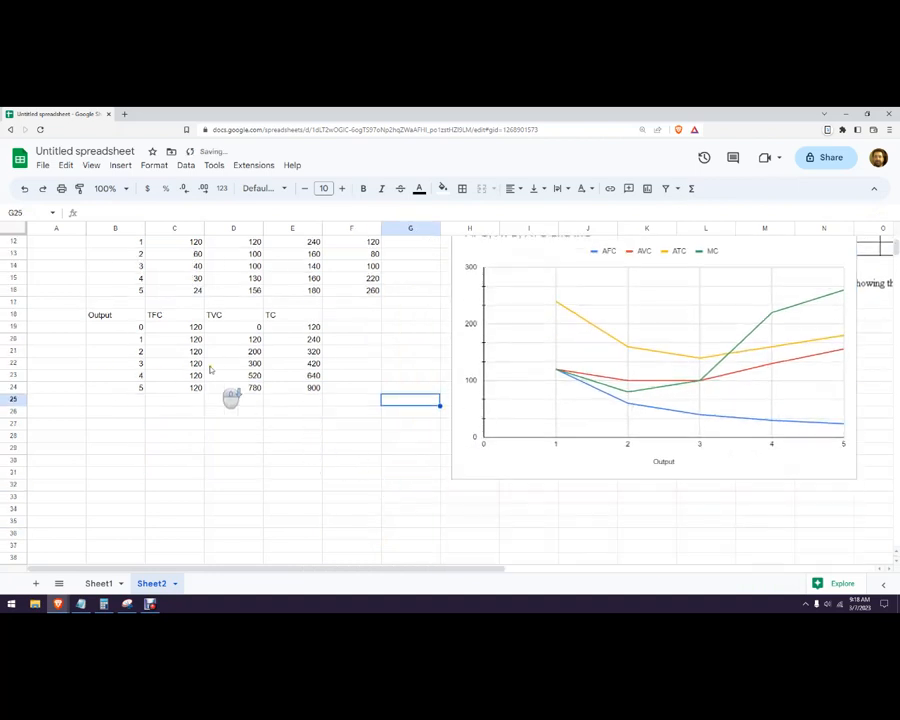
Insert a line chart of TFC, TVC and TC against Output and open it for editing.
left_click_drag(100, 314, 292, 376)
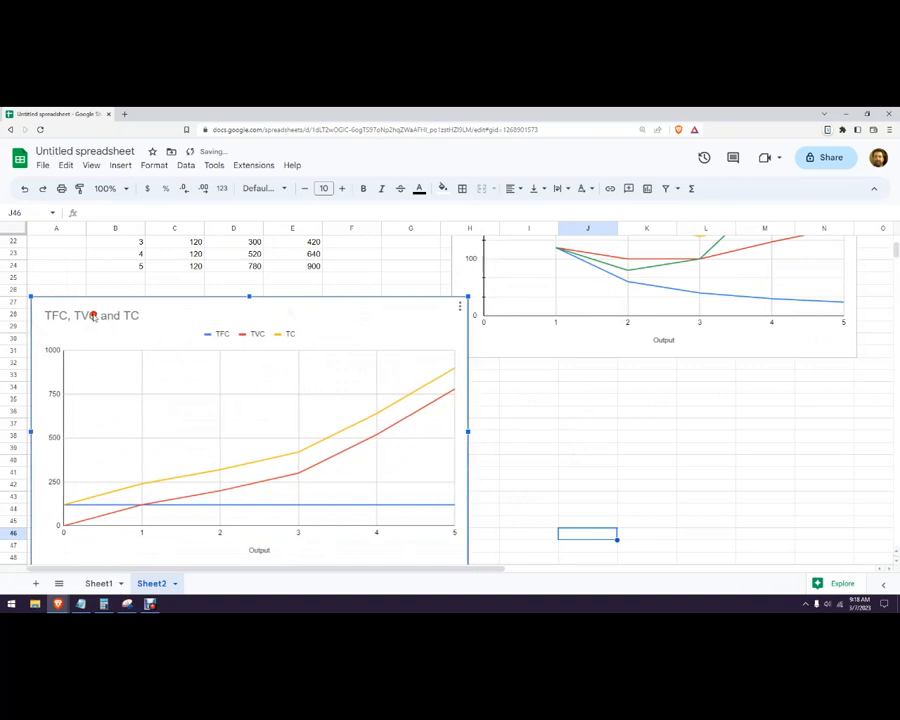
double_click(90, 316)
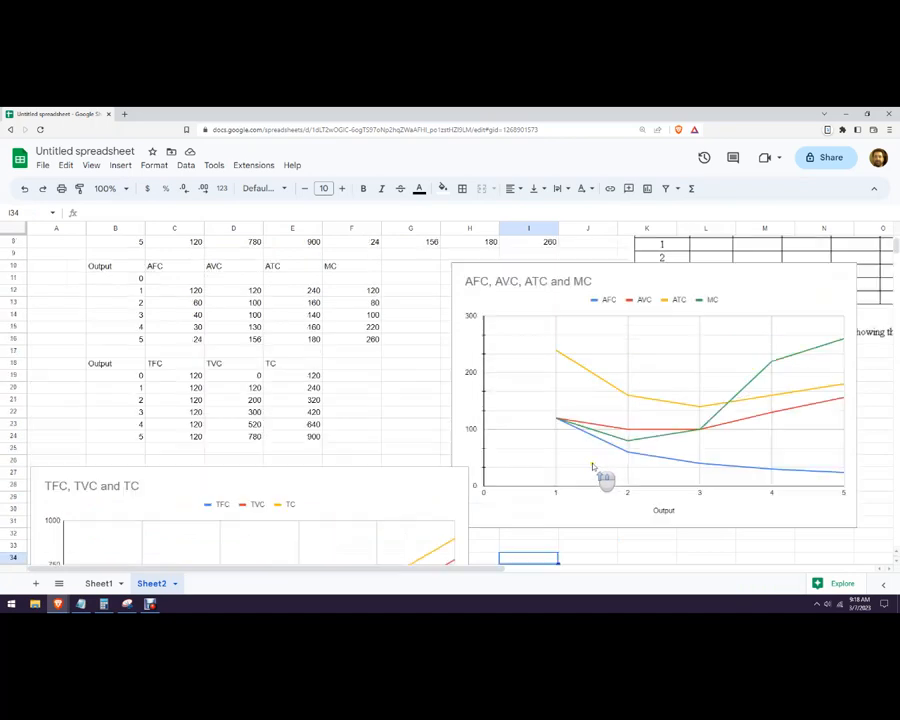
scroll("up", 3)
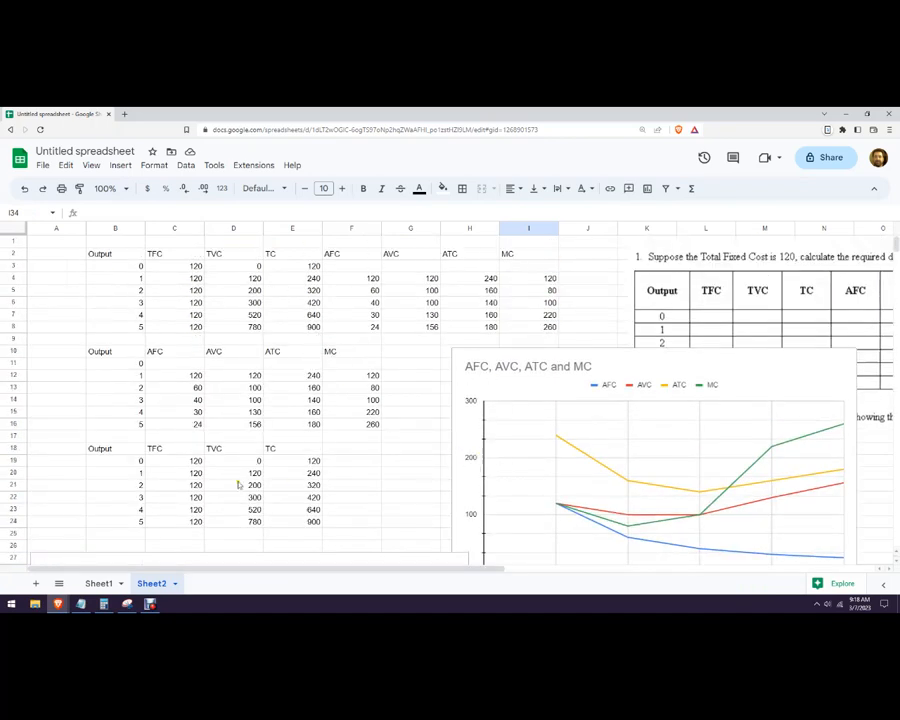